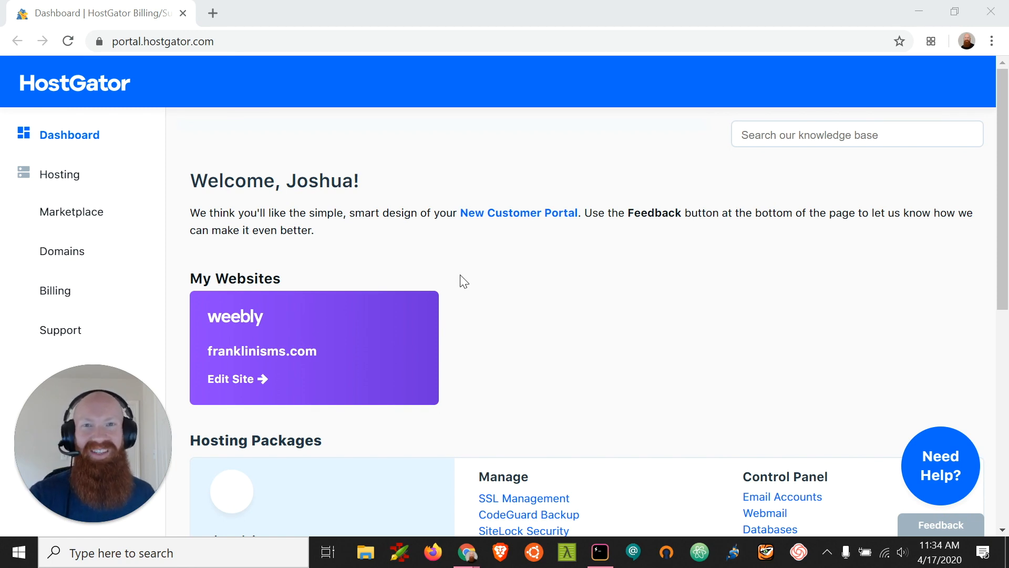
{"action": "mouse_move", "coordinate": [469, 252]}
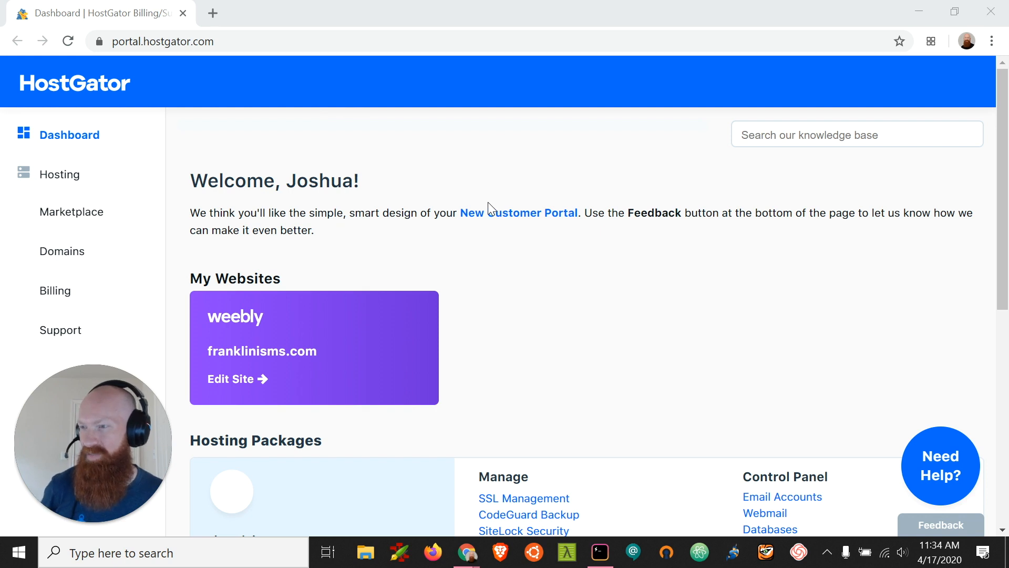
{"action": "mouse_move", "coordinate": [580, 290]}
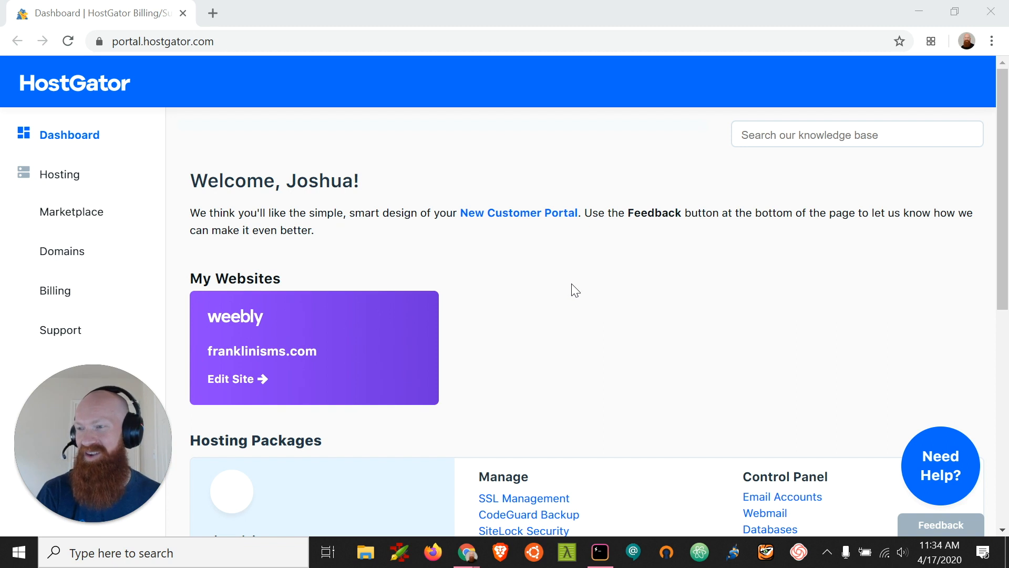
- Launch cPanel for b-radpitt.com and search its tools for 'Soft'
{"action": "scroll", "scroll_direction": "down", "scroll_amount": 3}
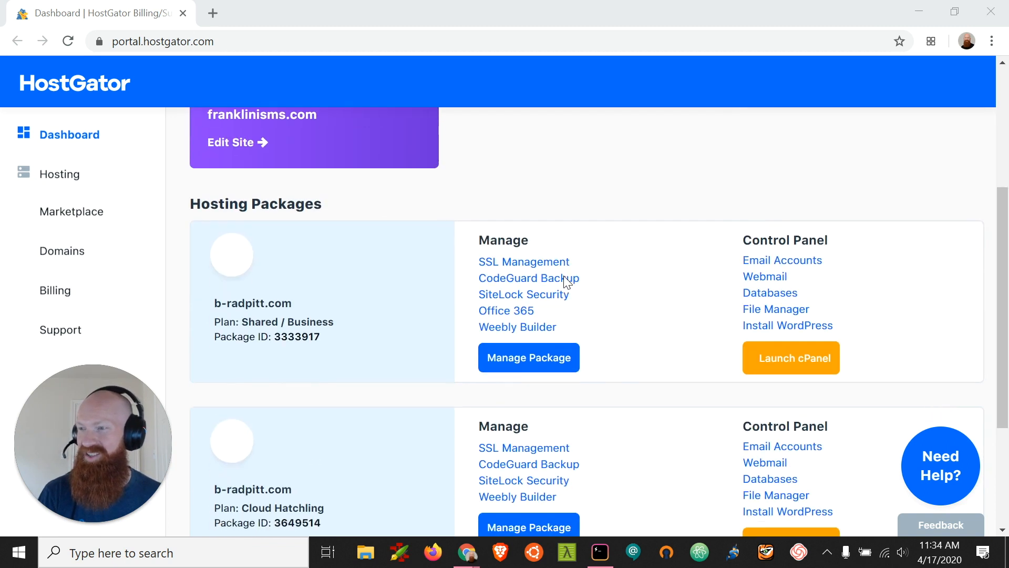
{"action": "mouse_move", "coordinate": [656, 297]}
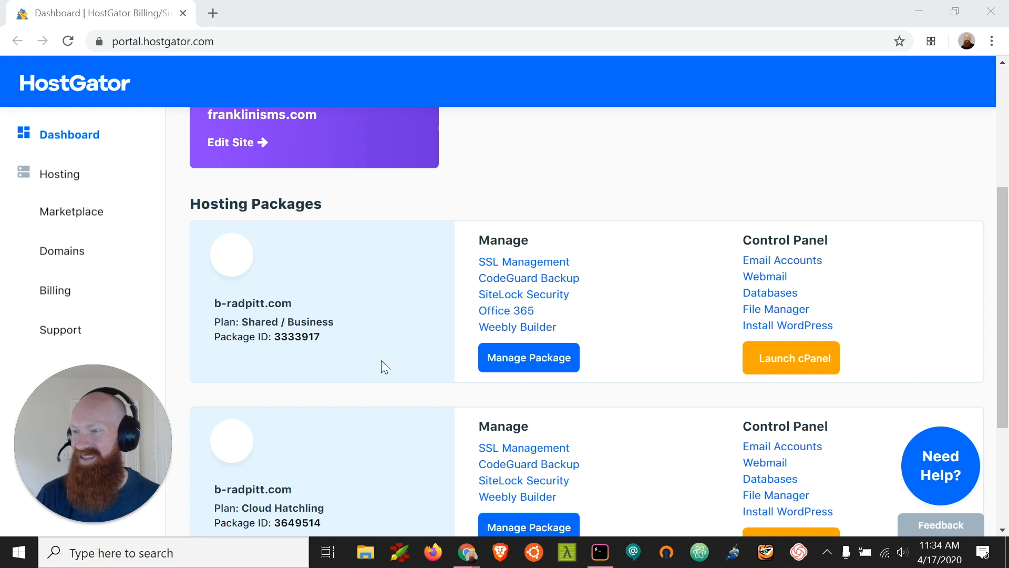
{"action": "mouse_move", "coordinate": [370, 366]}
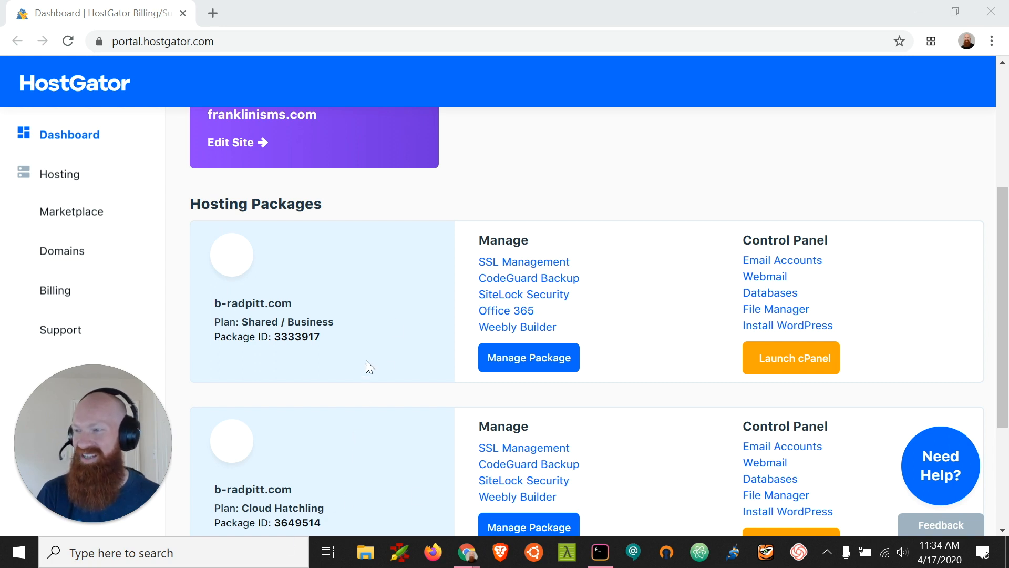
{"action": "mouse_move", "coordinate": [795, 365]}
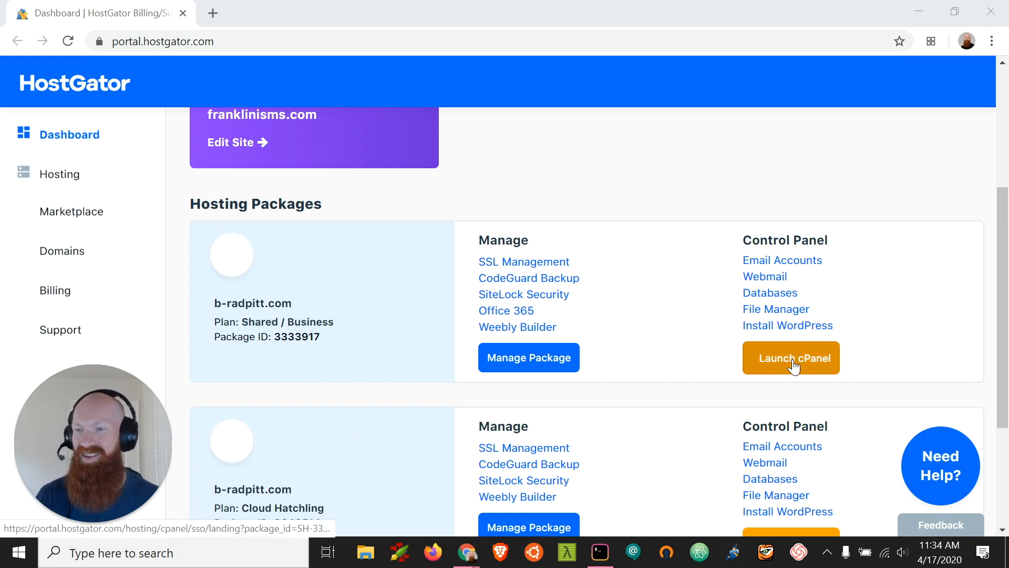
{"action": "left_click", "coordinate": [791, 357]}
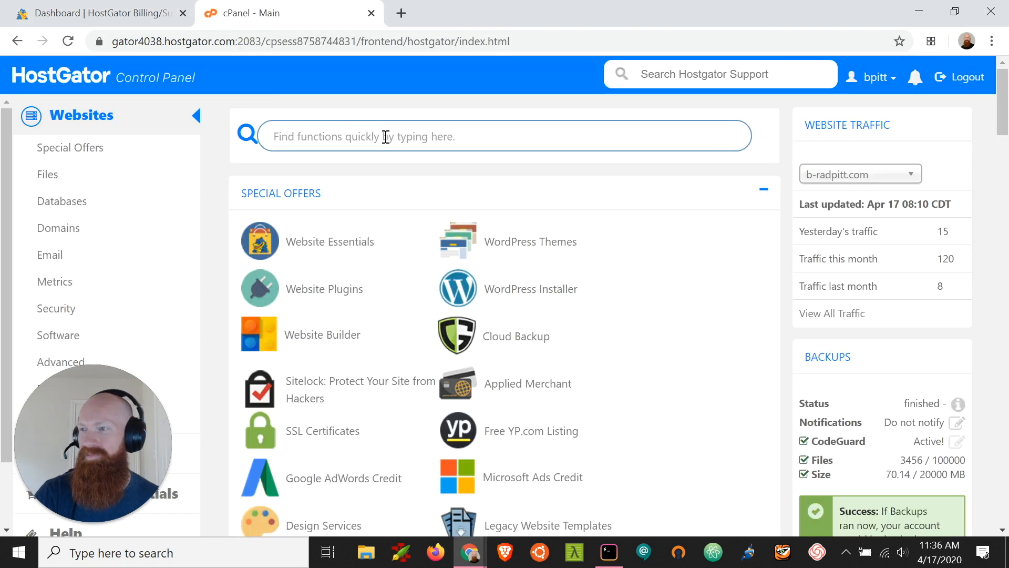
{"action": "type", "text": "Soft"}
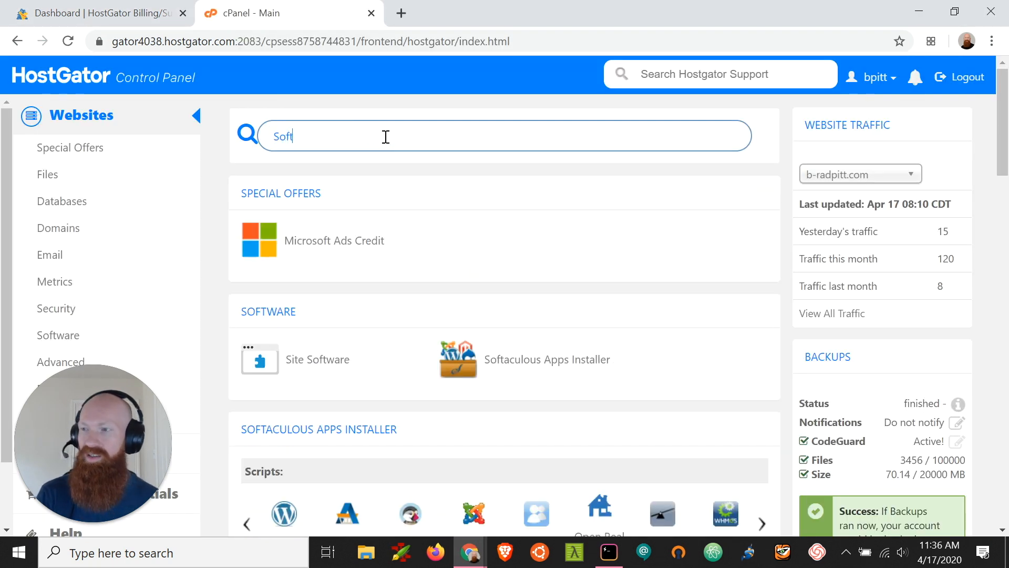
{"action": "mouse_move", "coordinate": [551, 347]}
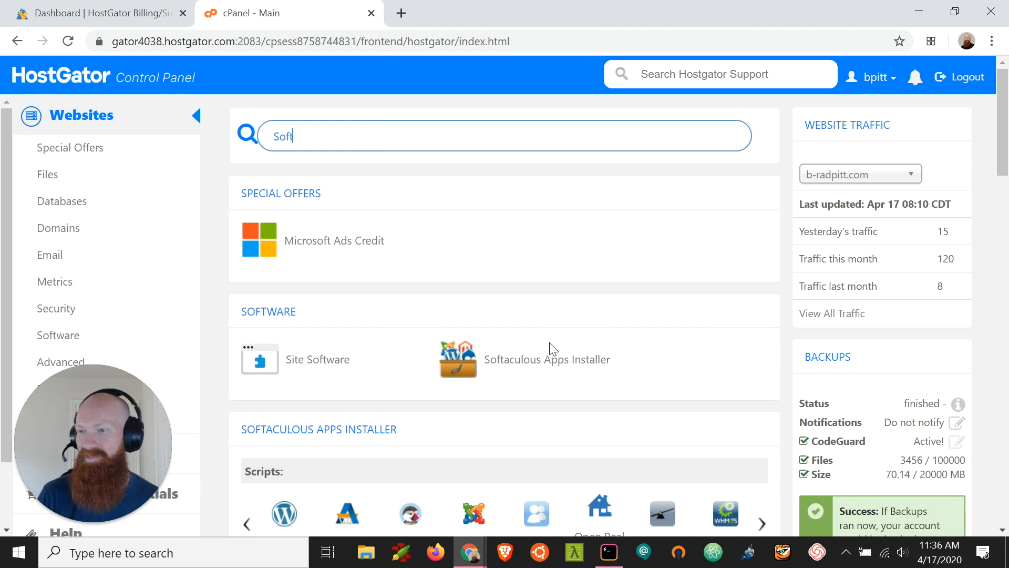
{"action": "mouse_move", "coordinate": [539, 368]}
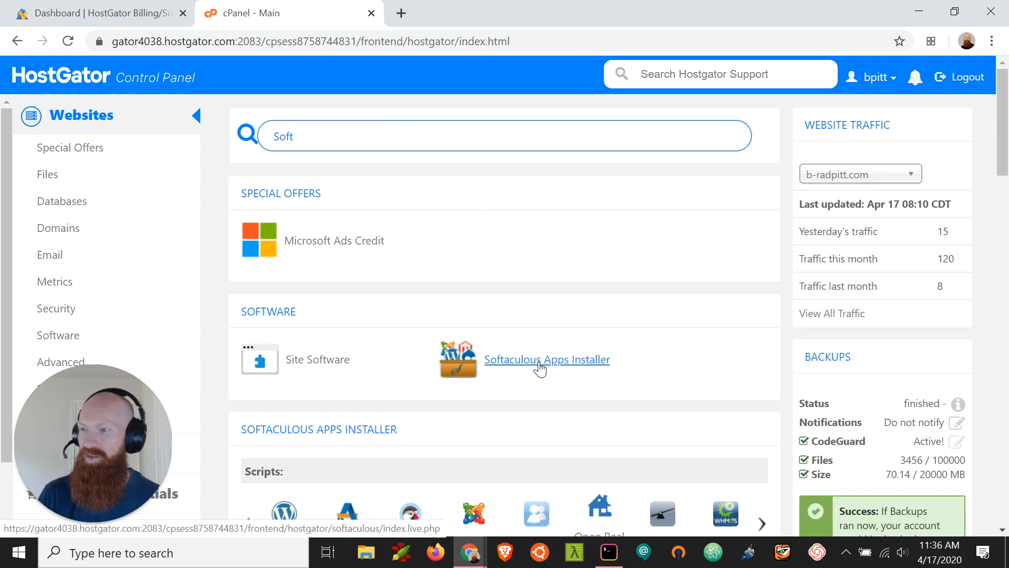
{"action": "mouse_move", "coordinate": [528, 374]}
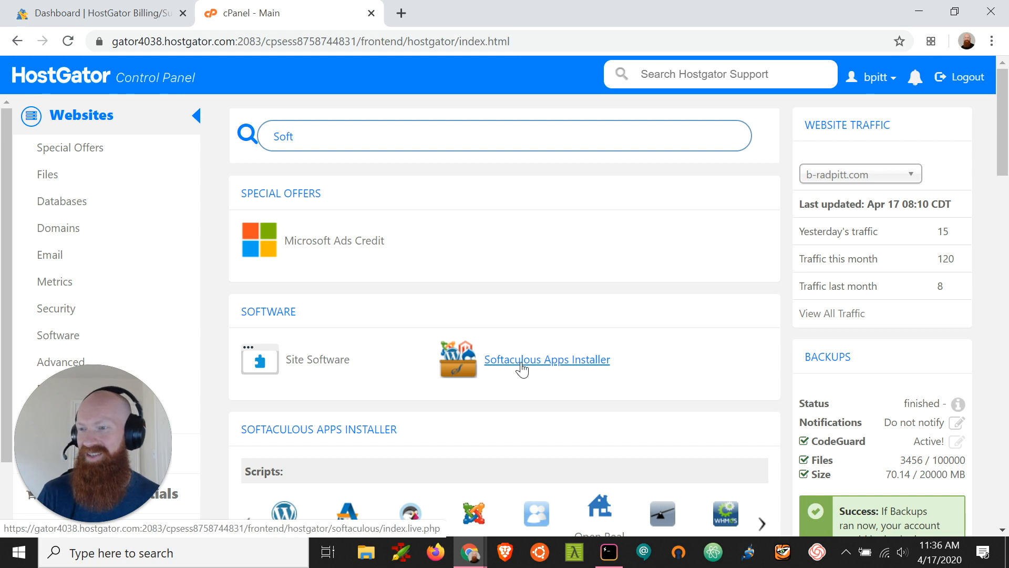
- Open the Softaculous Apps Installer dashboard from cPanel's Software section
{"action": "left_click", "coordinate": [547, 359]}
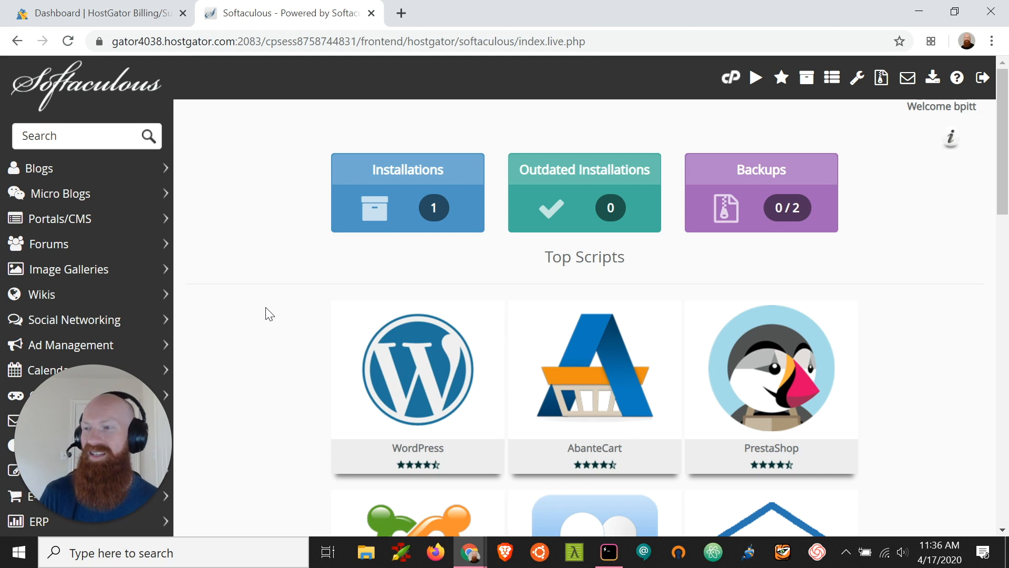
{"action": "mouse_move", "coordinate": [391, 212]}
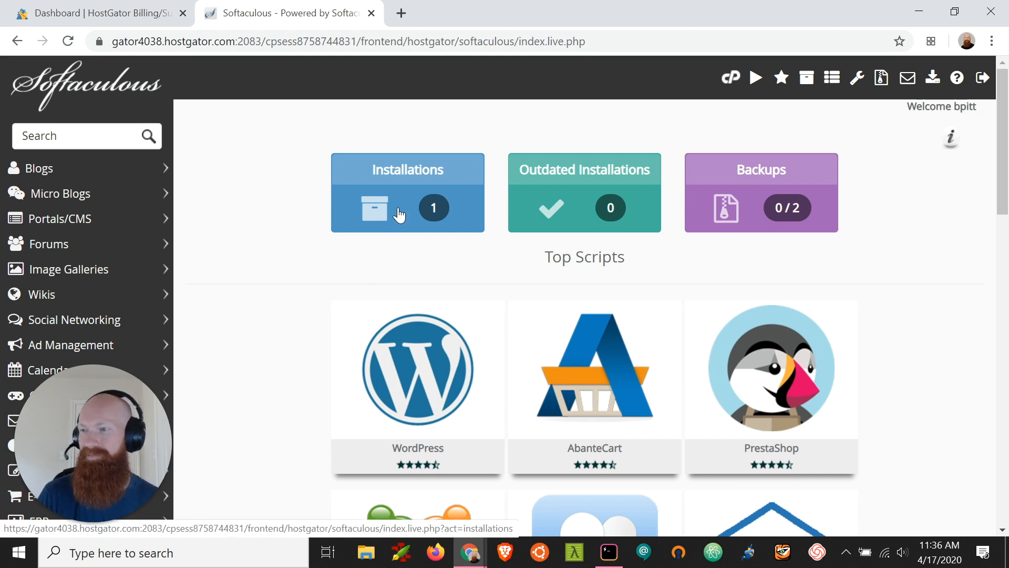
- Show the Scripts Installations list with WordPress 5.4 on b-radpitt.com
{"action": "left_click", "coordinate": [408, 207]}
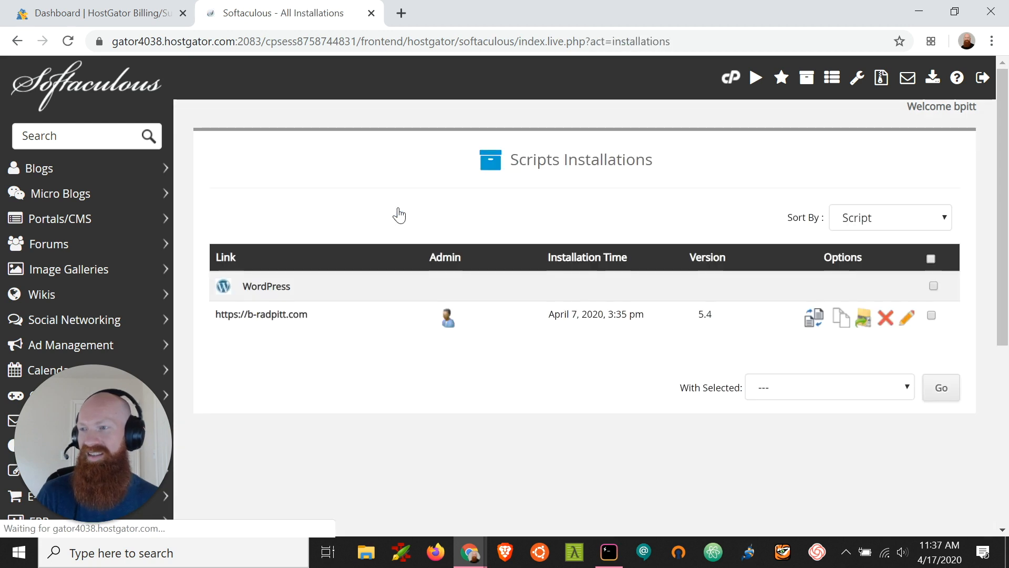
{"action": "mouse_move", "coordinate": [335, 352]}
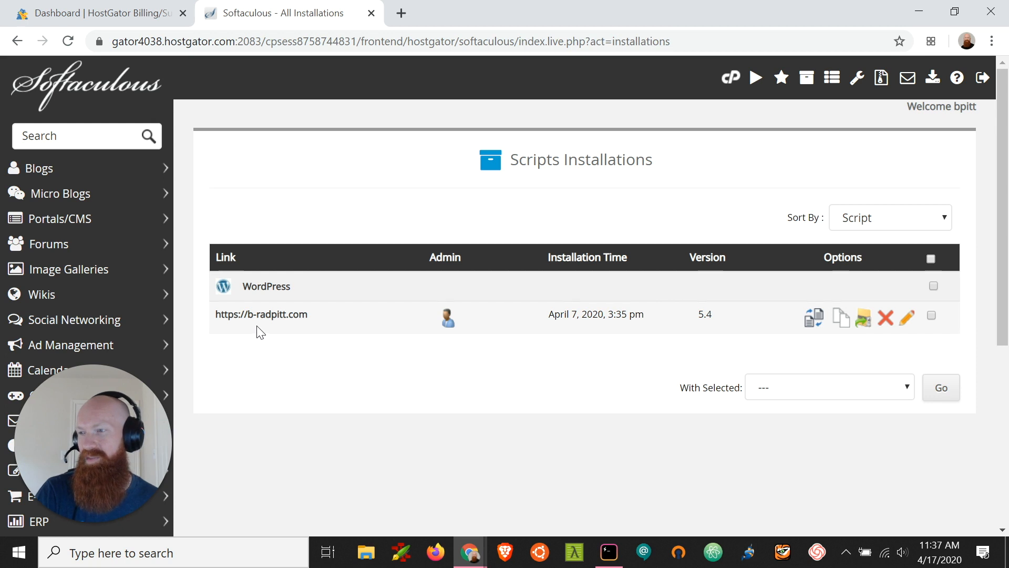
{"action": "mouse_move", "coordinate": [274, 319]}
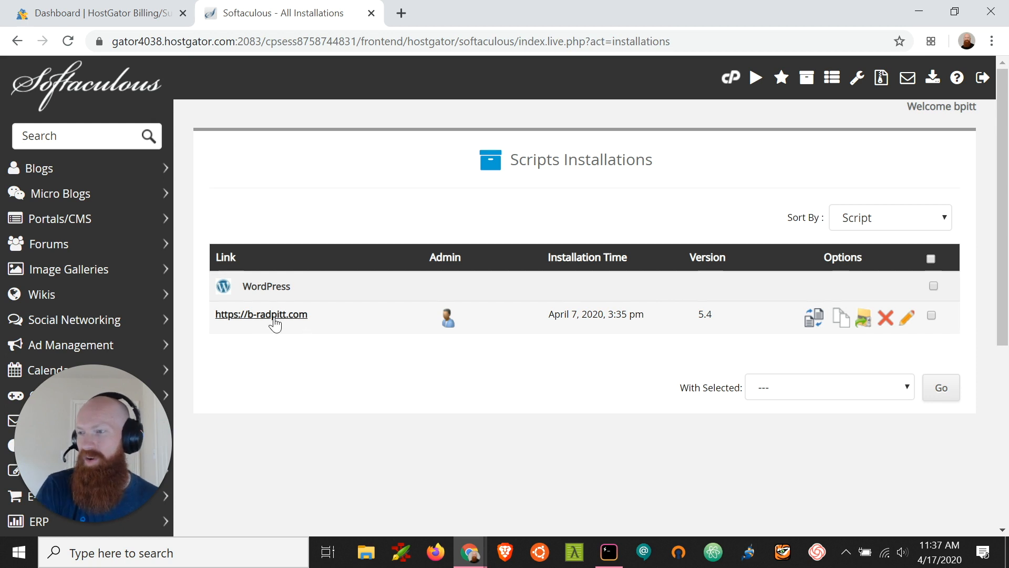
{"action": "mouse_move", "coordinate": [266, 319]}
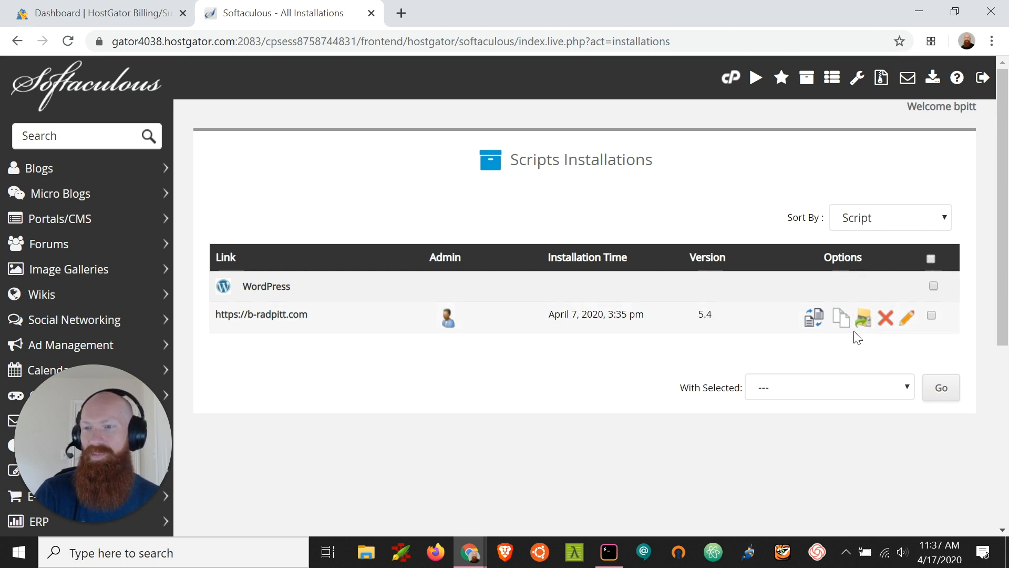
{"action": "mouse_move", "coordinate": [809, 348]}
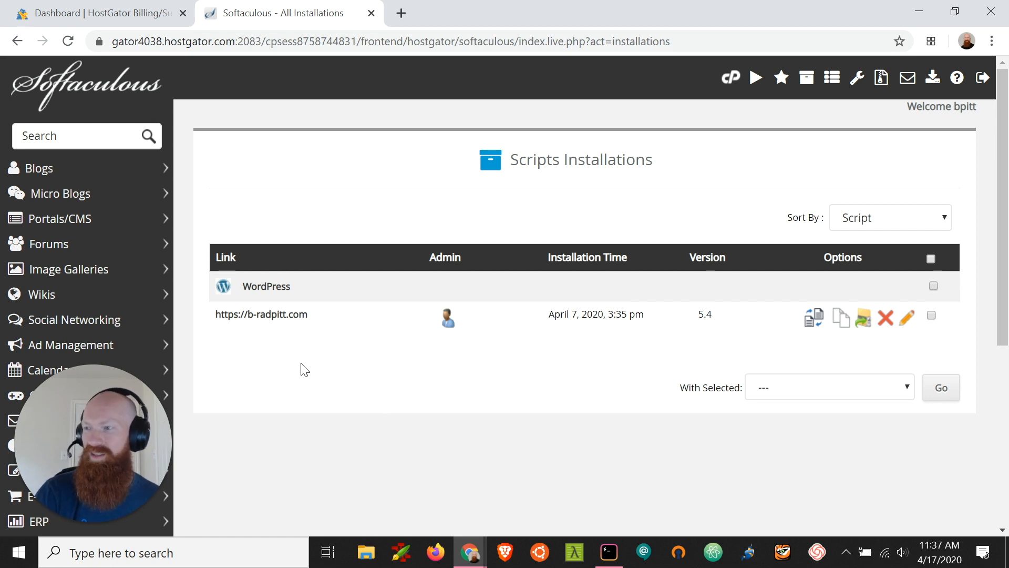
- Return to the Softaculous home and start a WordPress install from Top Scripts
{"action": "left_click", "coordinate": [79, 86]}
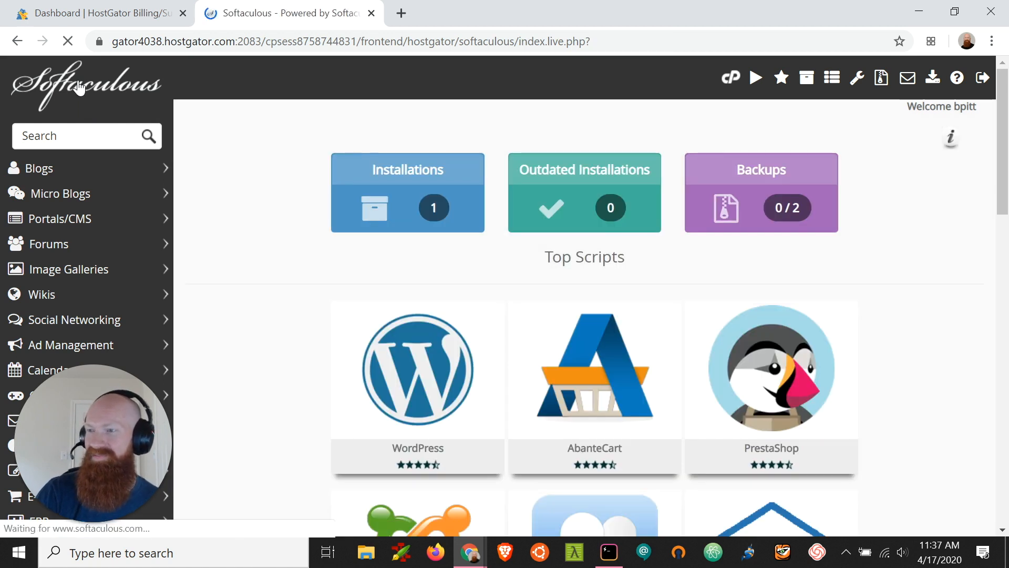
{"action": "mouse_move", "coordinate": [417, 378]}
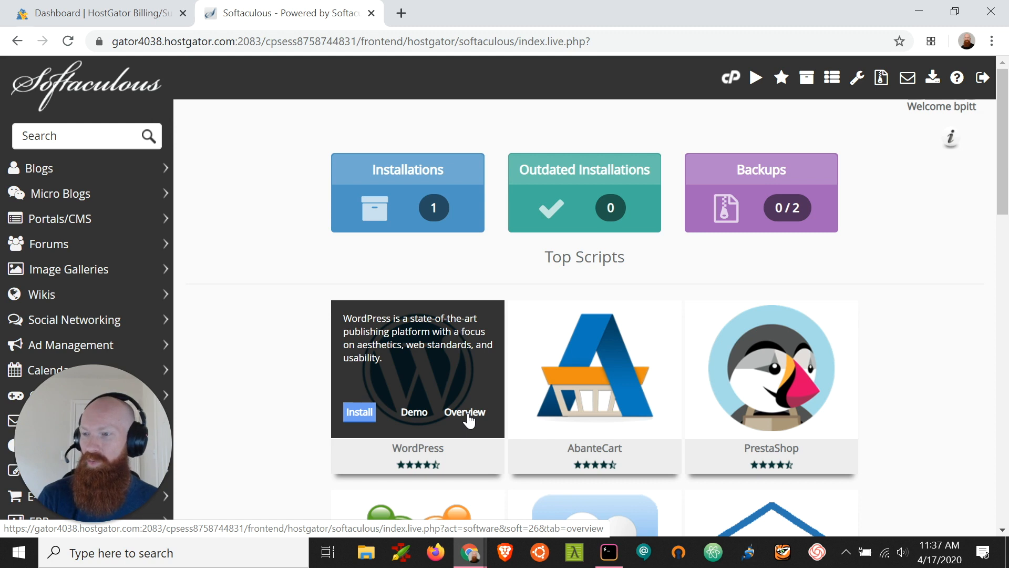
{"action": "mouse_move", "coordinate": [420, 418]}
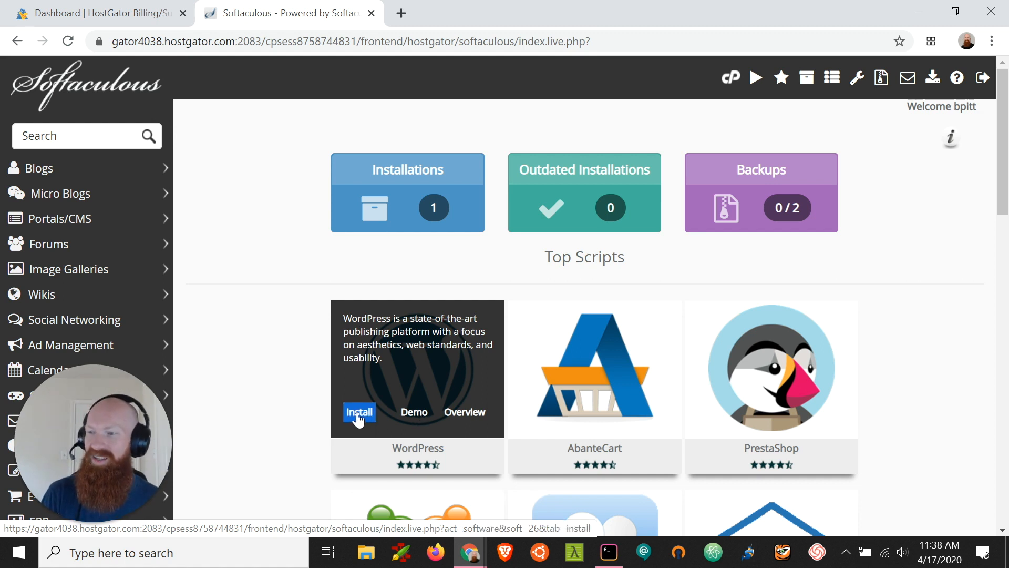
{"action": "left_click", "coordinate": [360, 412]}
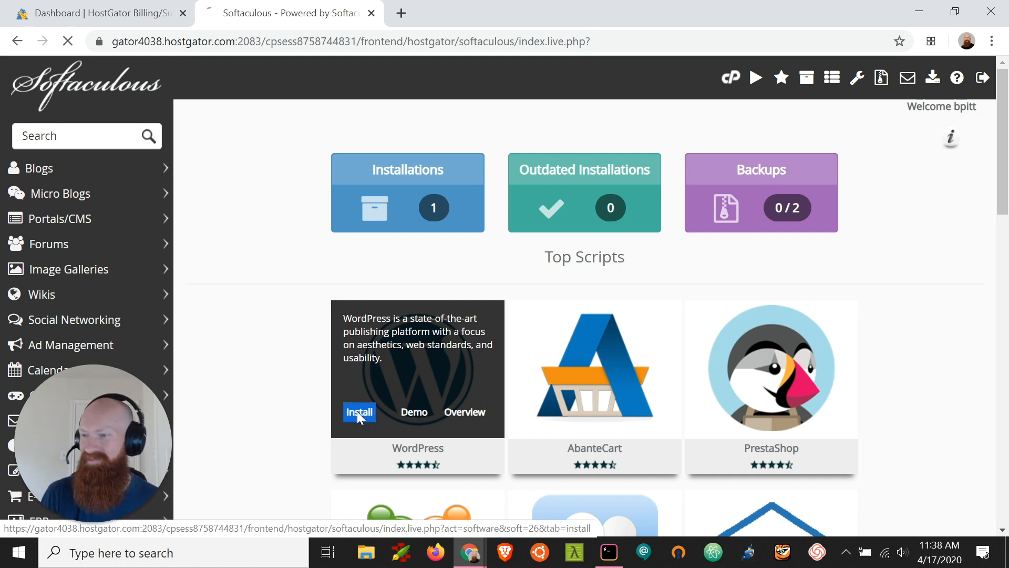
- Load the WordPress install form and keep version 5.4 selected
{"action": "left_click", "coordinate": [360, 413]}
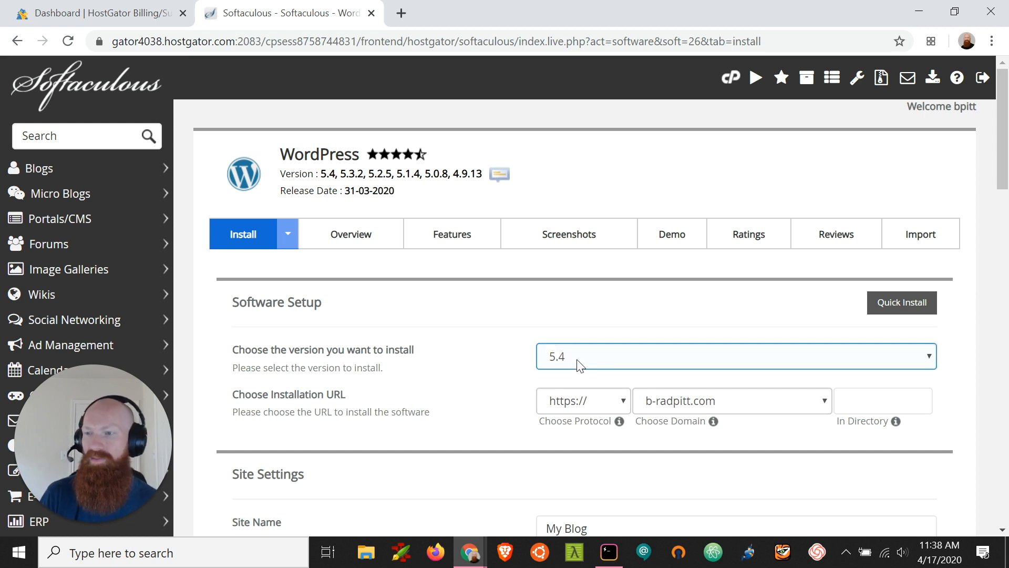
{"action": "left_click", "coordinate": [733, 356]}
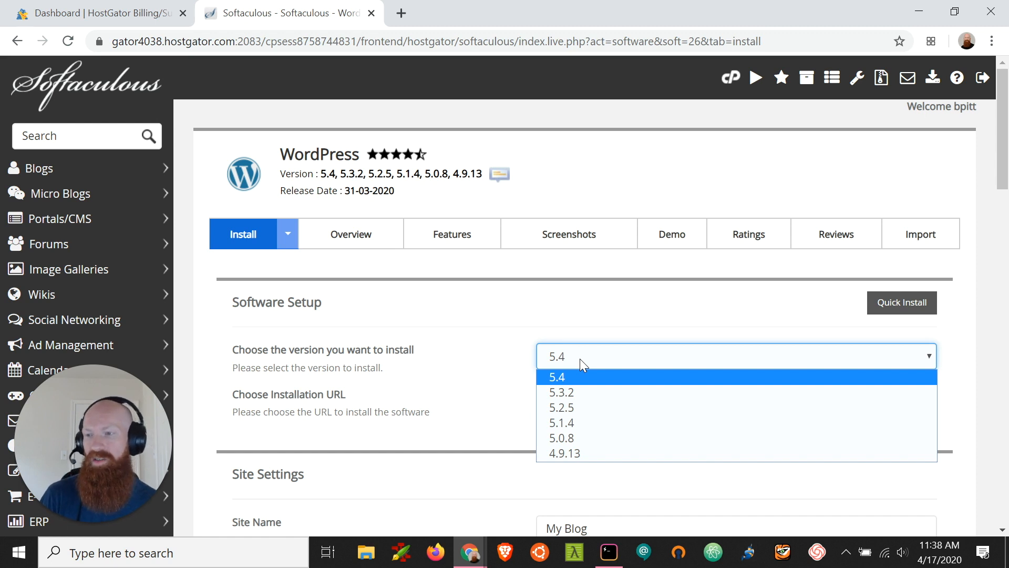
{"action": "mouse_move", "coordinate": [505, 366]}
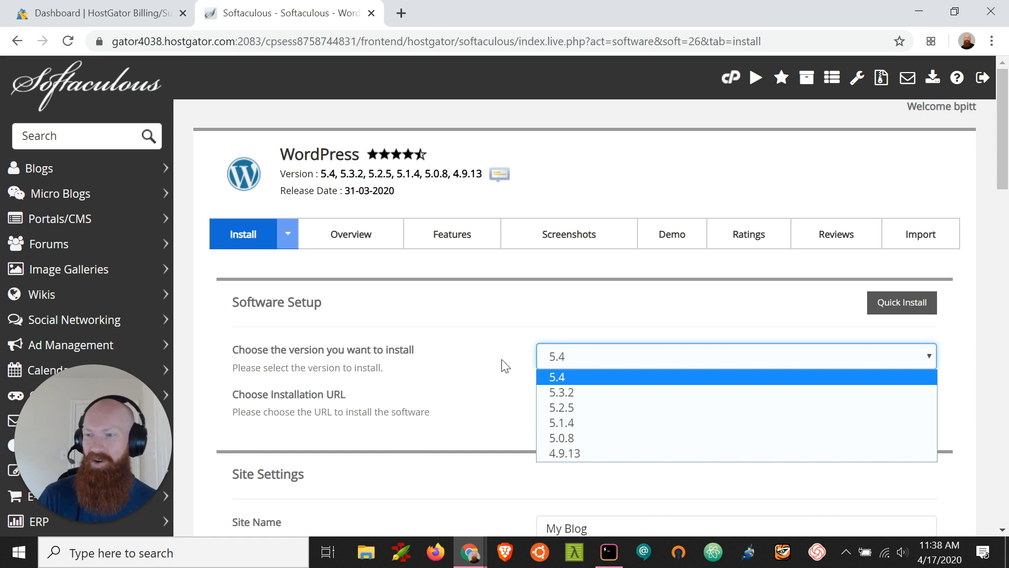
{"action": "left_click", "coordinate": [557, 377]}
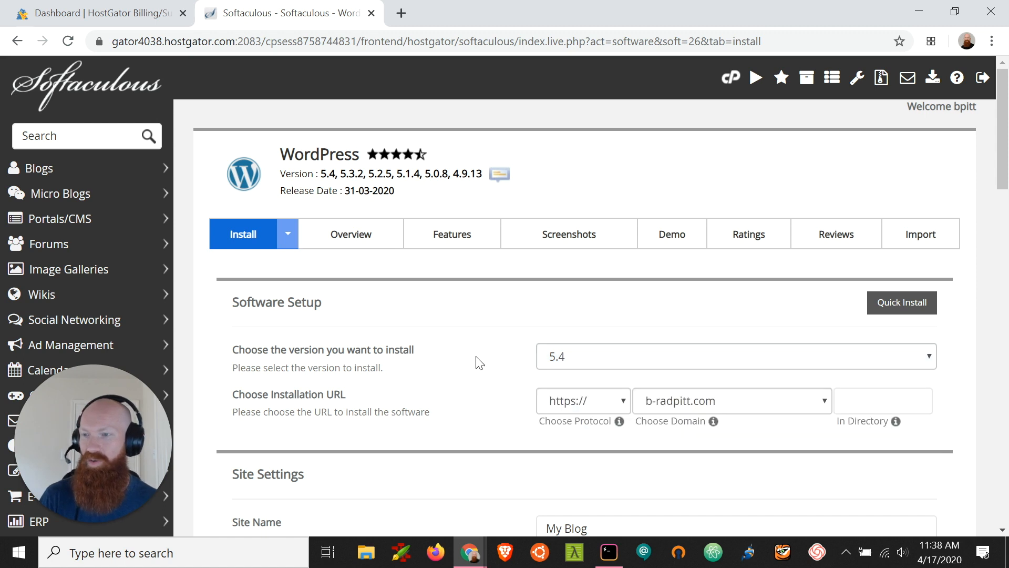
{"action": "mouse_move", "coordinate": [364, 406]}
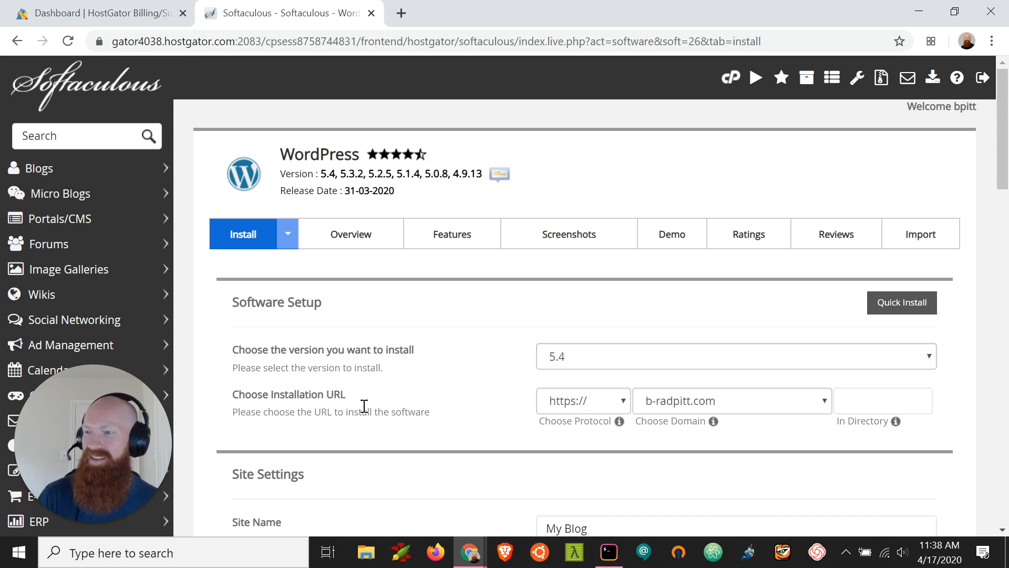
{"action": "mouse_move", "coordinate": [292, 409]}
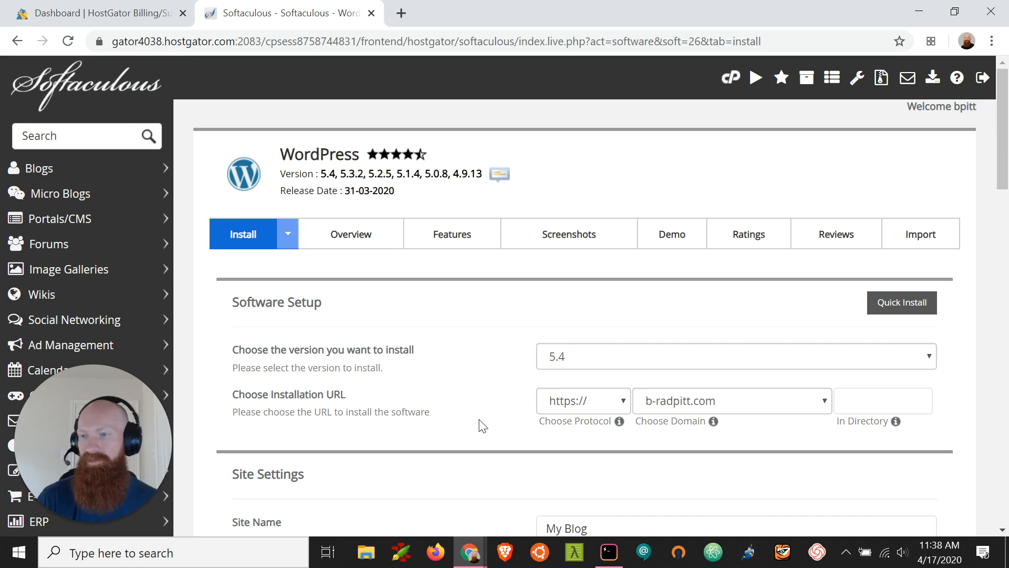
- Choose hgtestingaccount.com as the install domain, leaving the directory empty
{"action": "left_click", "coordinate": [742, 400]}
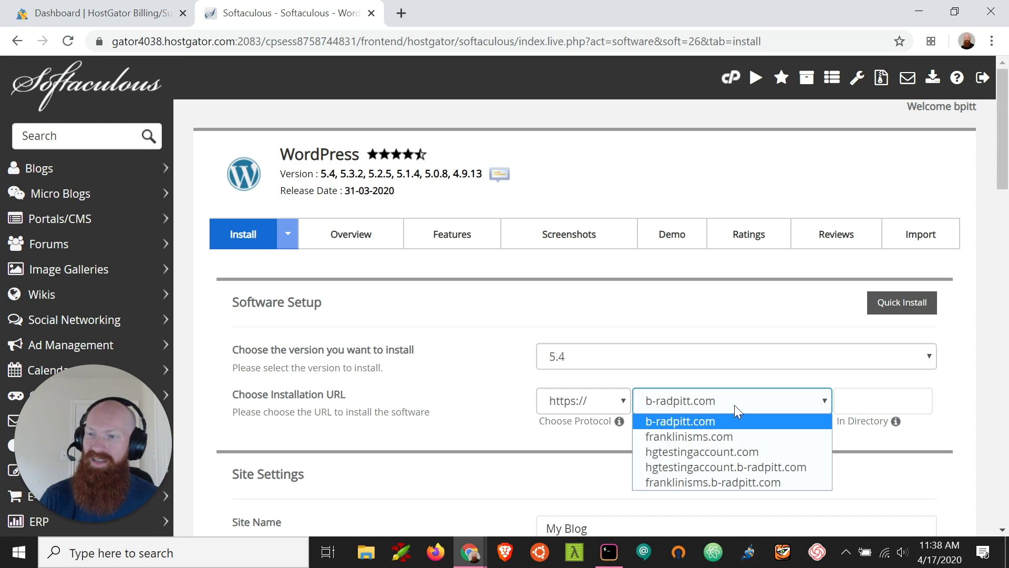
{"action": "mouse_move", "coordinate": [748, 412]}
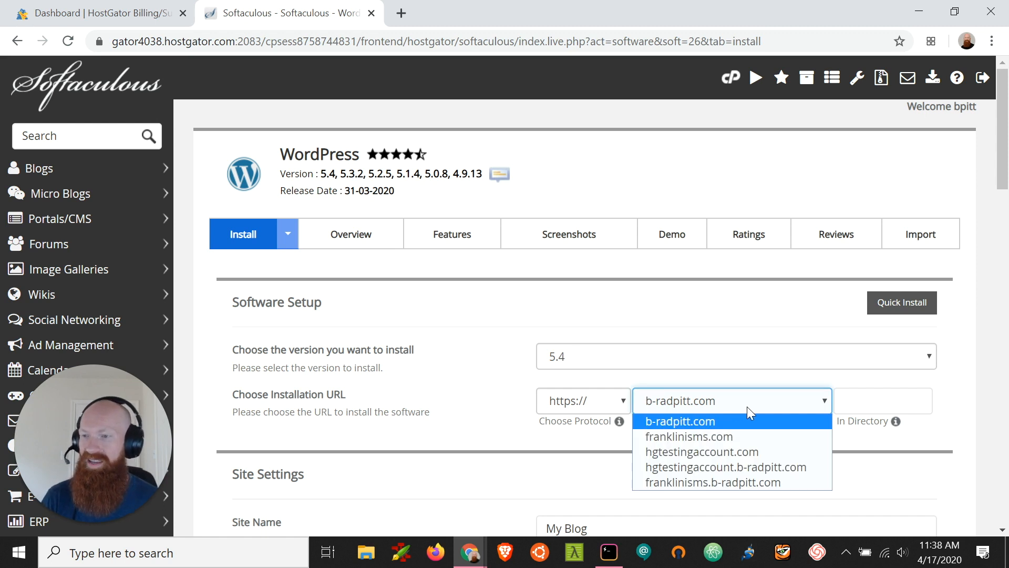
{"action": "mouse_move", "coordinate": [698, 437]}
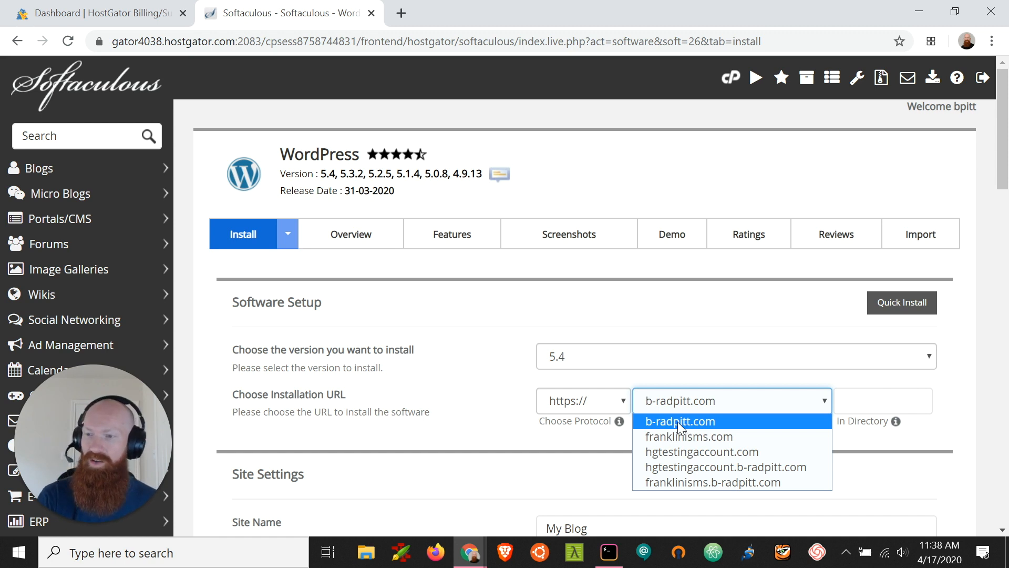
{"action": "mouse_move", "coordinate": [679, 458]}
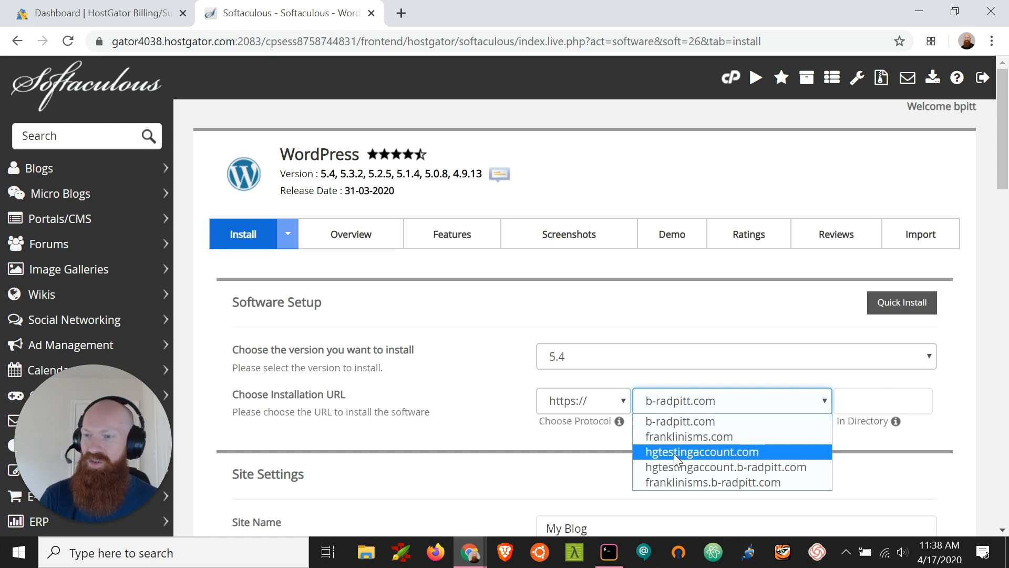
{"action": "left_click", "coordinate": [702, 452]}
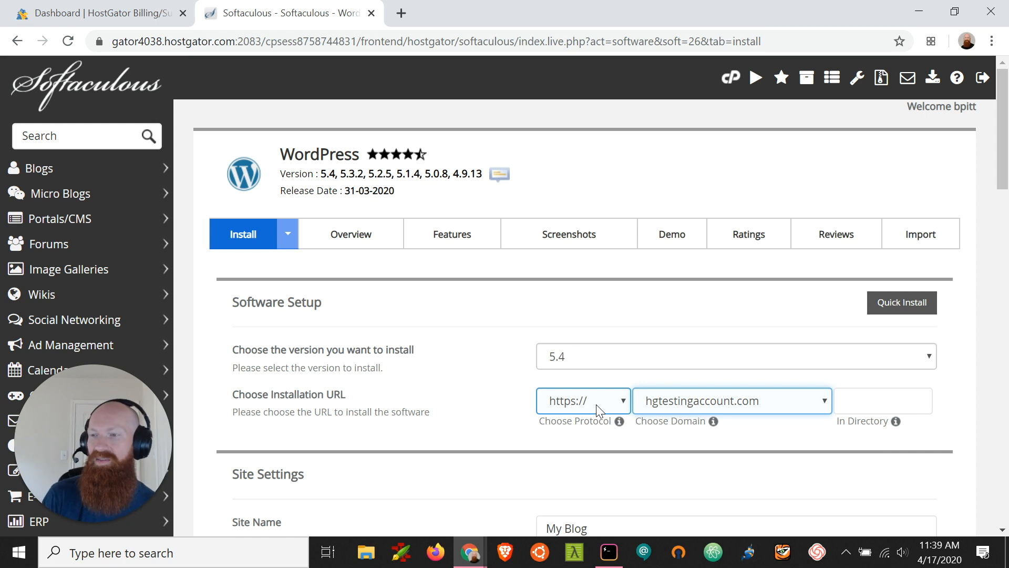
{"action": "left_click", "coordinate": [583, 400]}
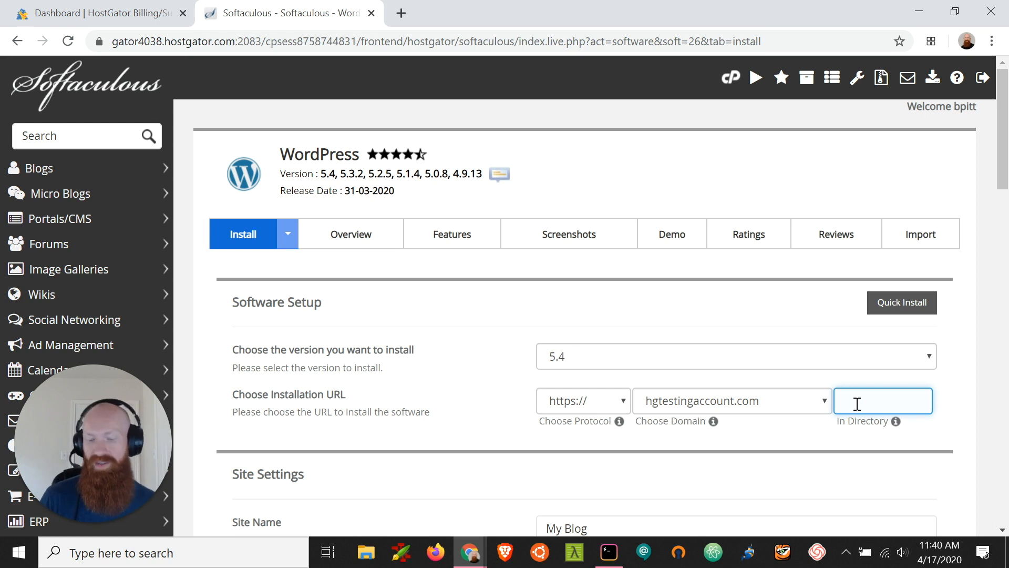
{"action": "type", "text": "new"}
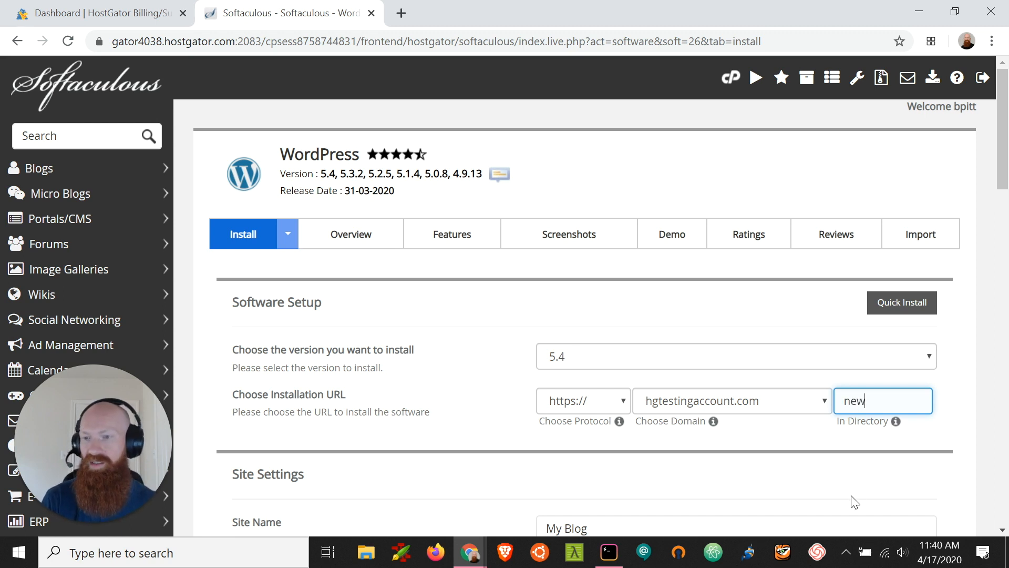
{"action": "mouse_move", "coordinate": [831, 485]}
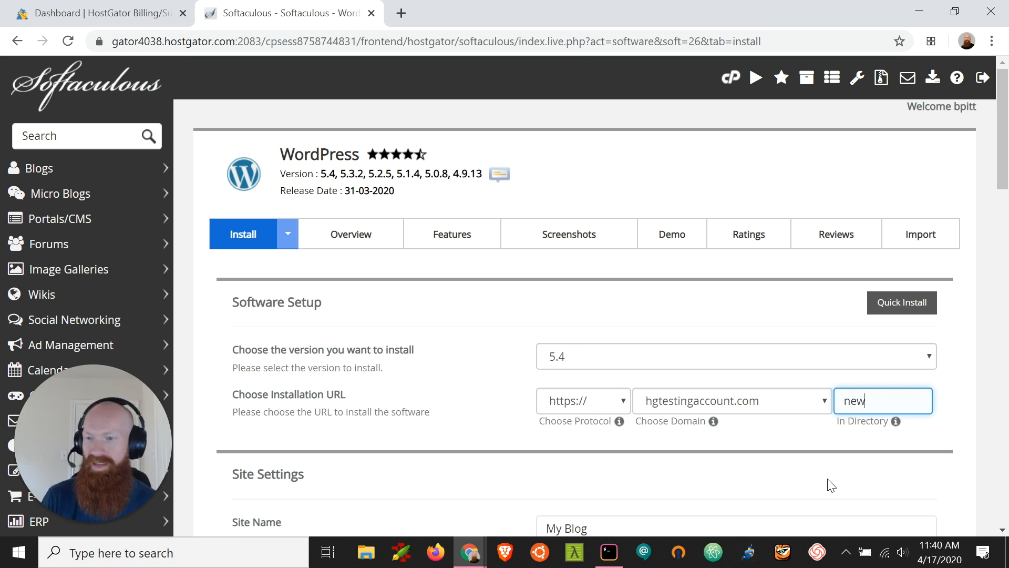
{"action": "key", "text": "Ctrl+a"}
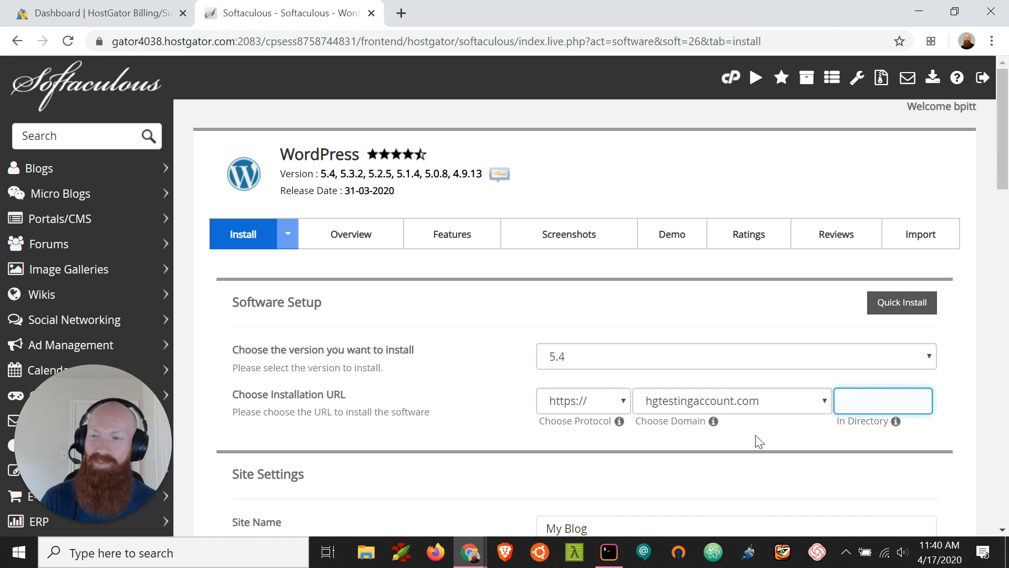
{"action": "left_click", "coordinate": [883, 400]}
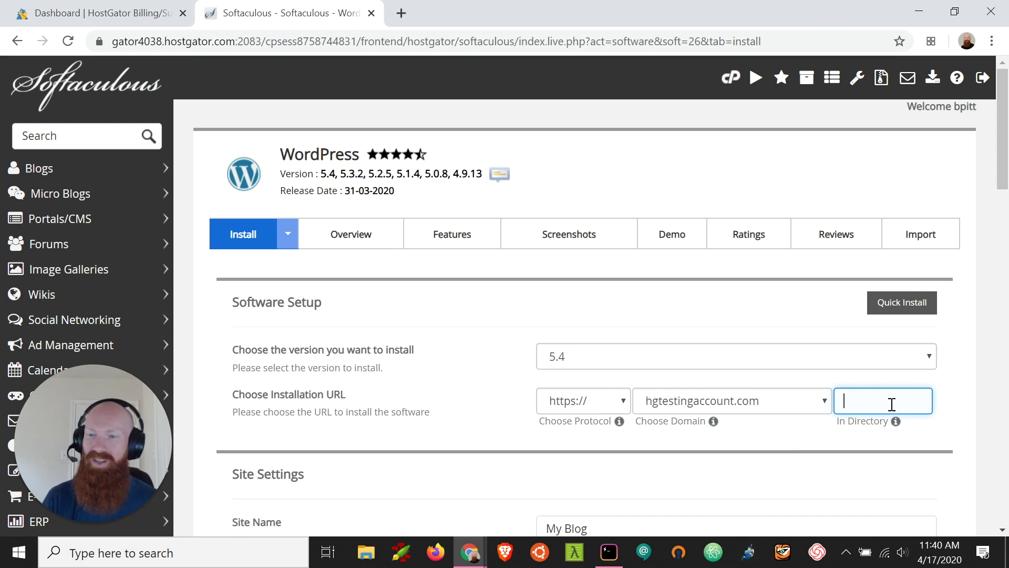
{"action": "mouse_move", "coordinate": [449, 332]}
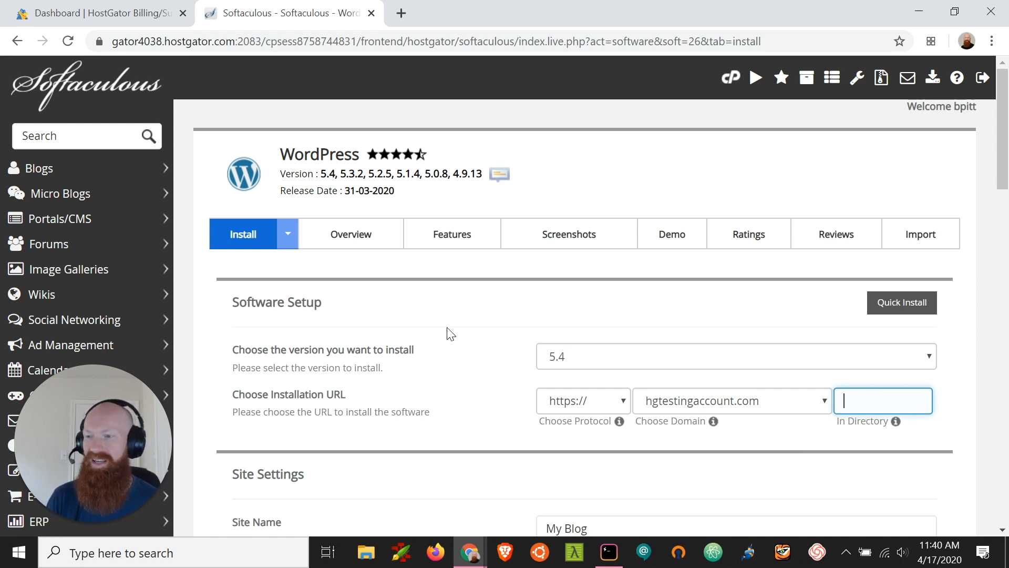
{"action": "scroll", "scroll_direction": "down", "scroll_amount": 3}
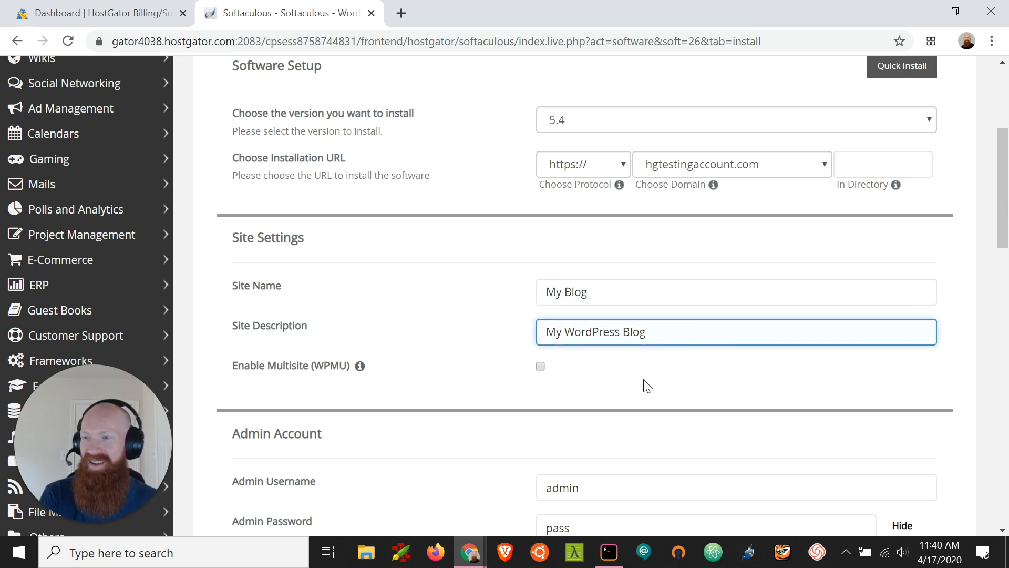
{"action": "mouse_move", "coordinate": [443, 362]}
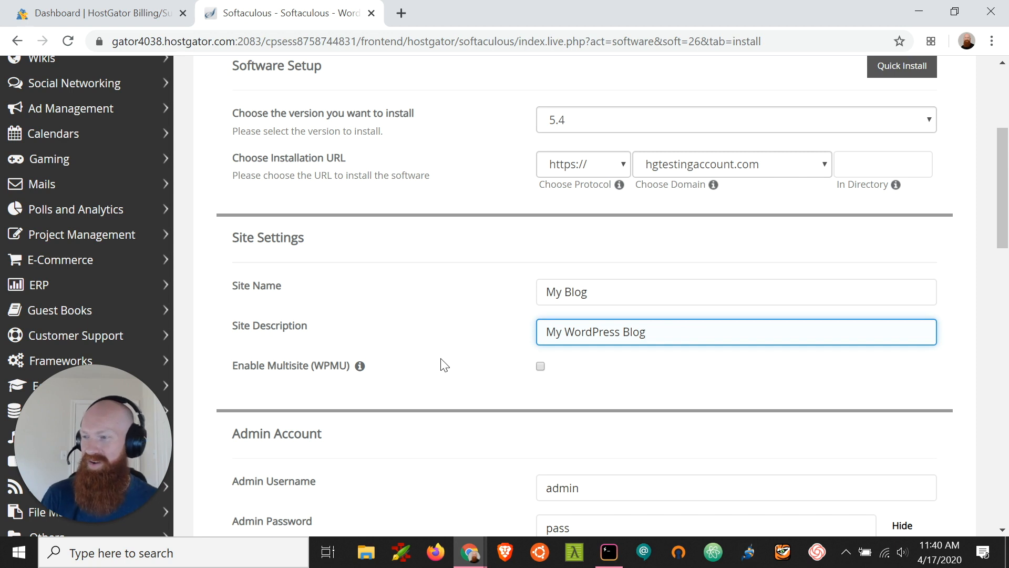
{"action": "mouse_move", "coordinate": [420, 326]}
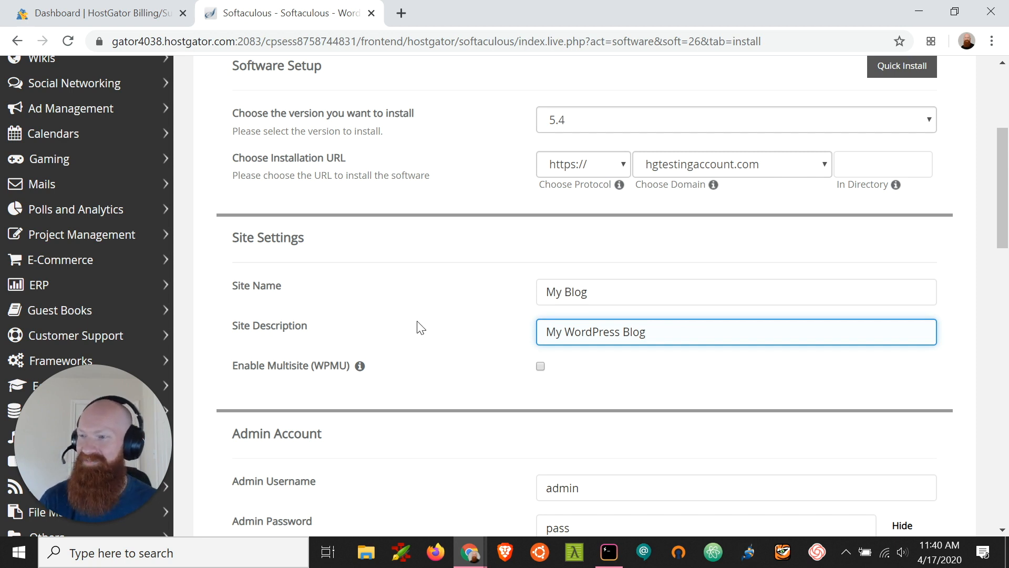
{"action": "scroll", "scroll_direction": "down", "scroll_amount": 3}
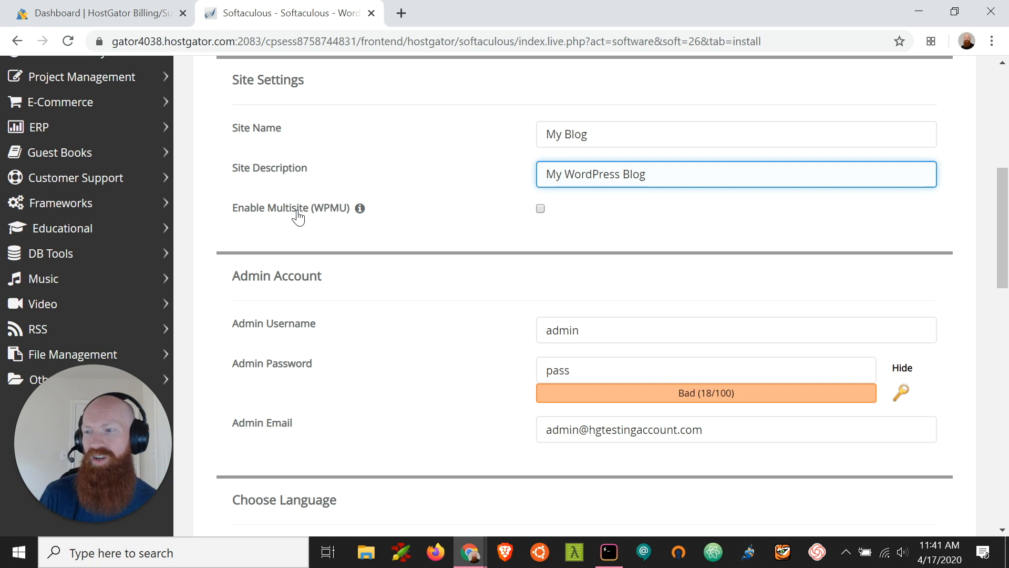
{"action": "scroll", "scroll_direction": "down", "scroll_amount": 3}
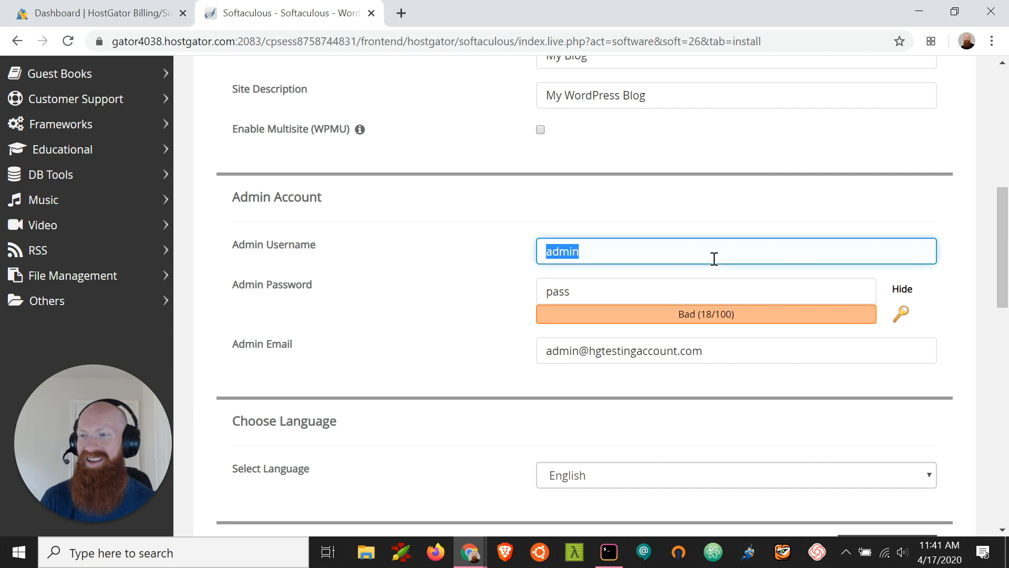
- Set admin username 'joshhostgator' and generate and copy a strong random admin password
{"action": "key", "text": "Delete"}
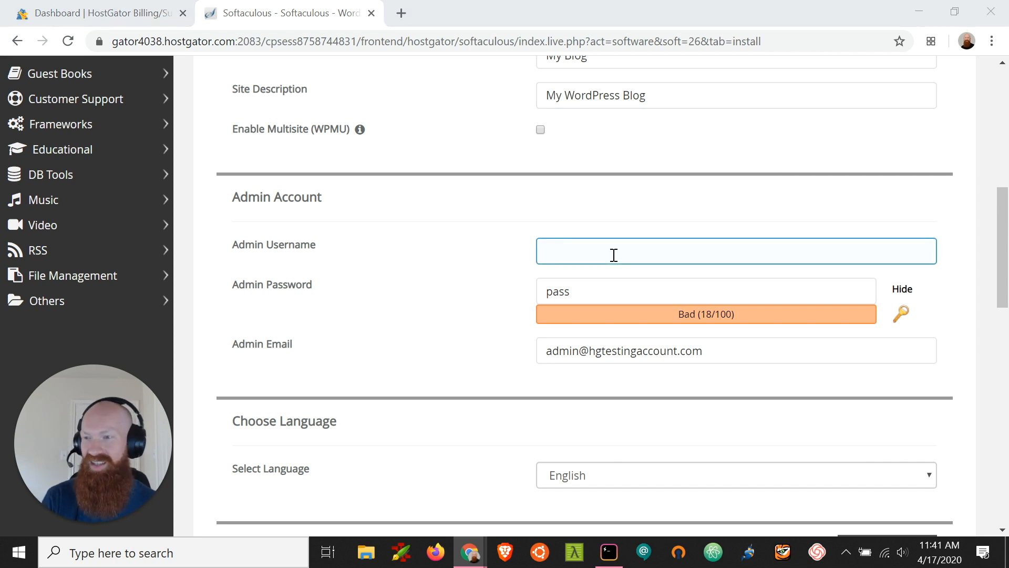
{"action": "type", "text": "joshhostgator"}
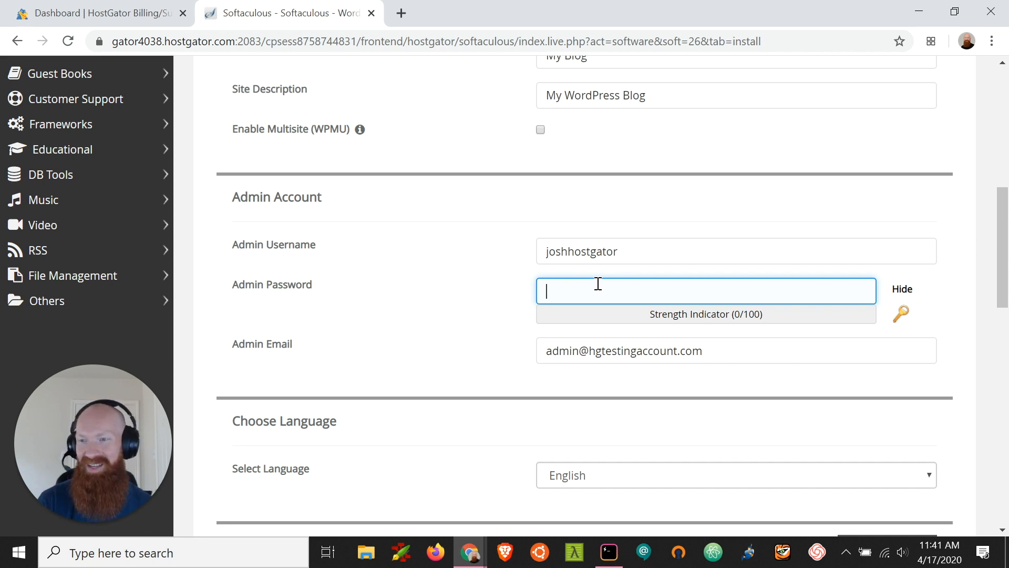
{"action": "mouse_move", "coordinate": [899, 315]}
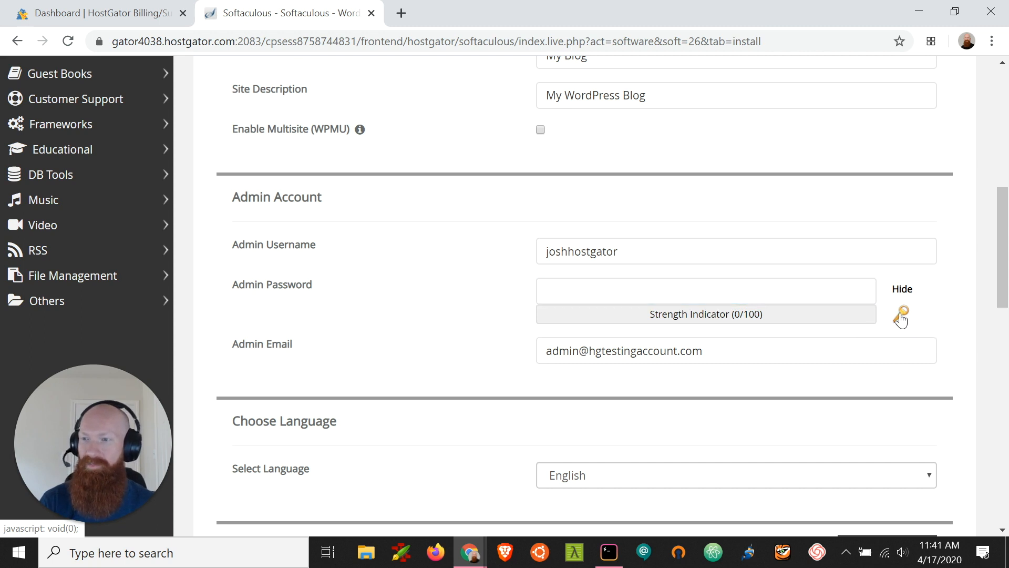
{"action": "left_click", "coordinate": [900, 314]}
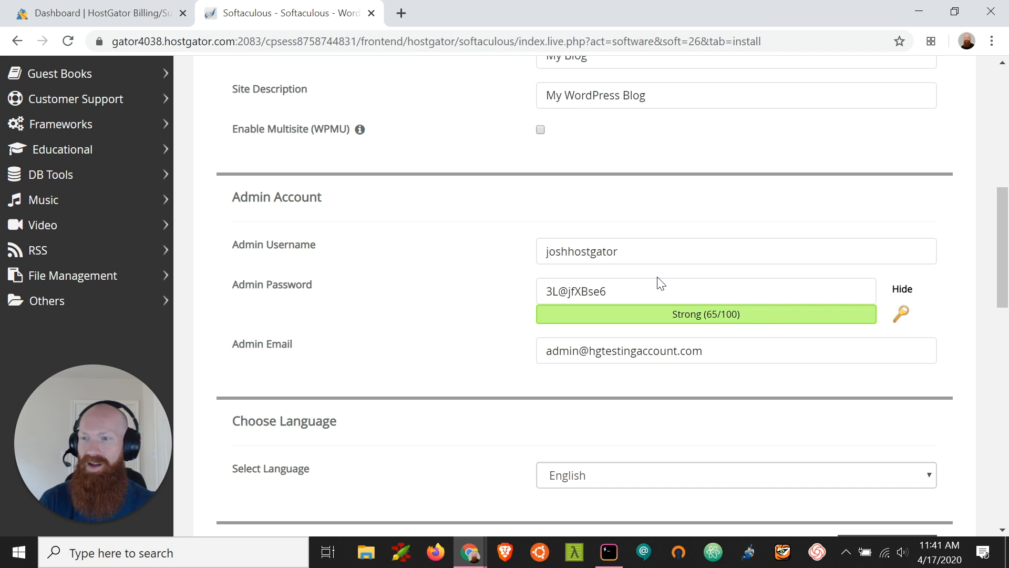
{"action": "left_click", "coordinate": [705, 290]}
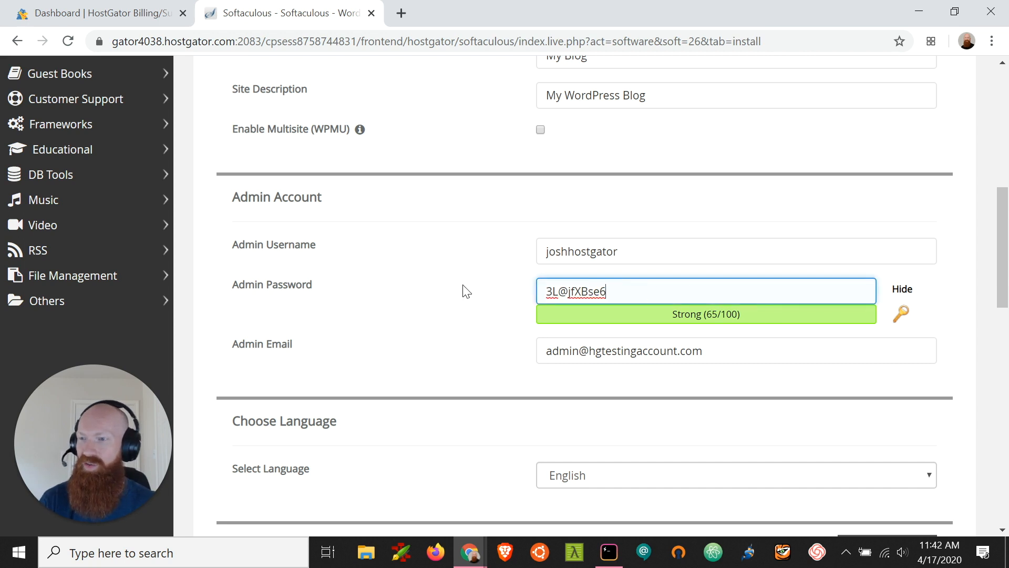
{"action": "mouse_move", "coordinate": [444, 316]}
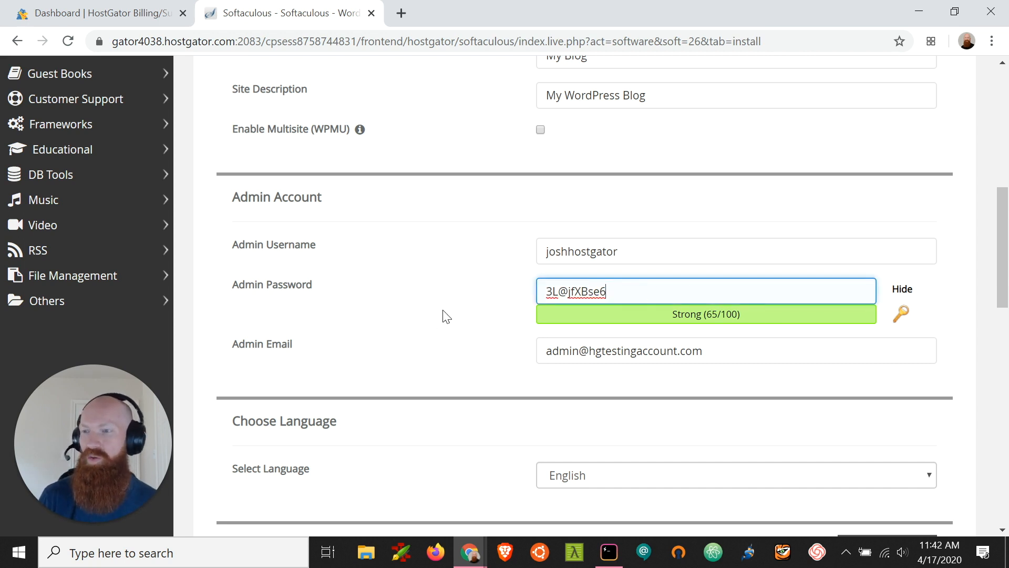
{"action": "double_click", "coordinate": [582, 251]}
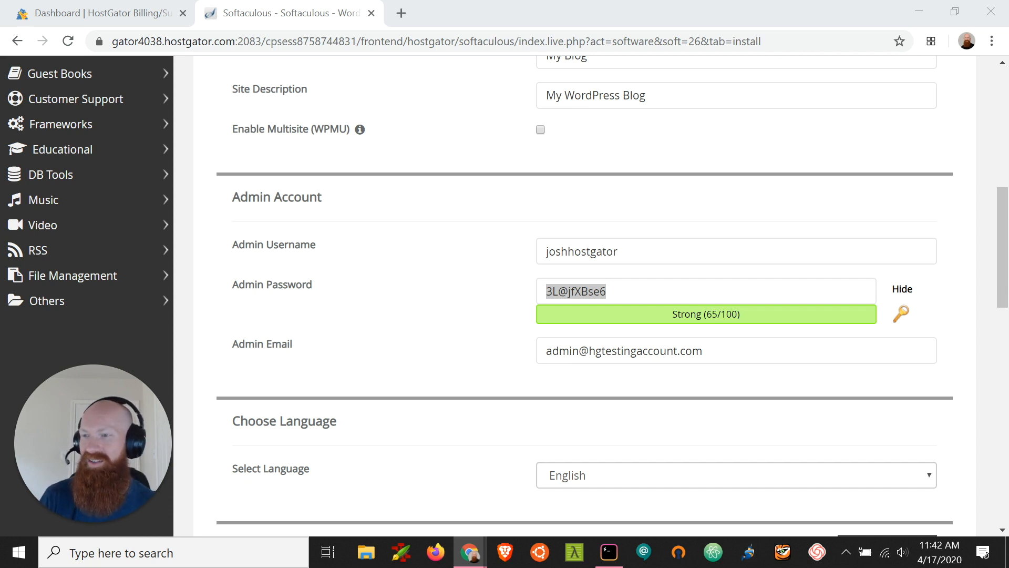
{"action": "mouse_move", "coordinate": [403, 333]}
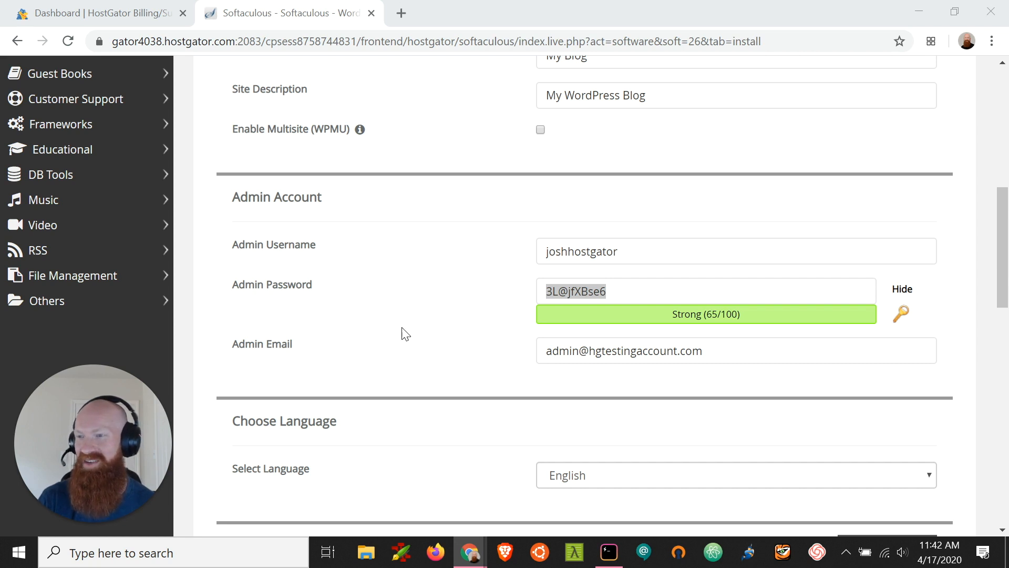
{"action": "left_click", "coordinate": [738, 351]}
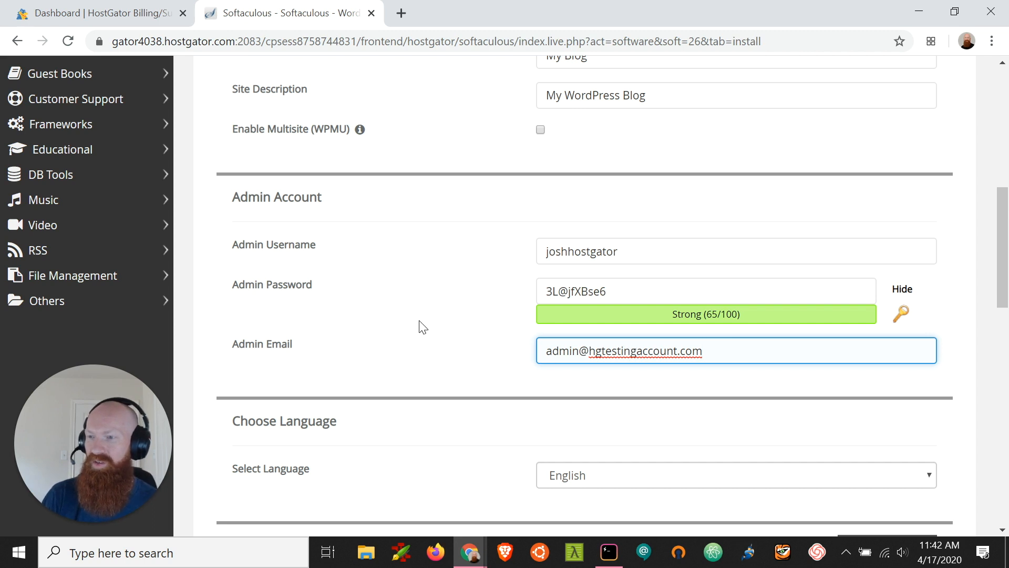
{"action": "scroll", "scroll_direction": "down", "scroll_amount": 3}
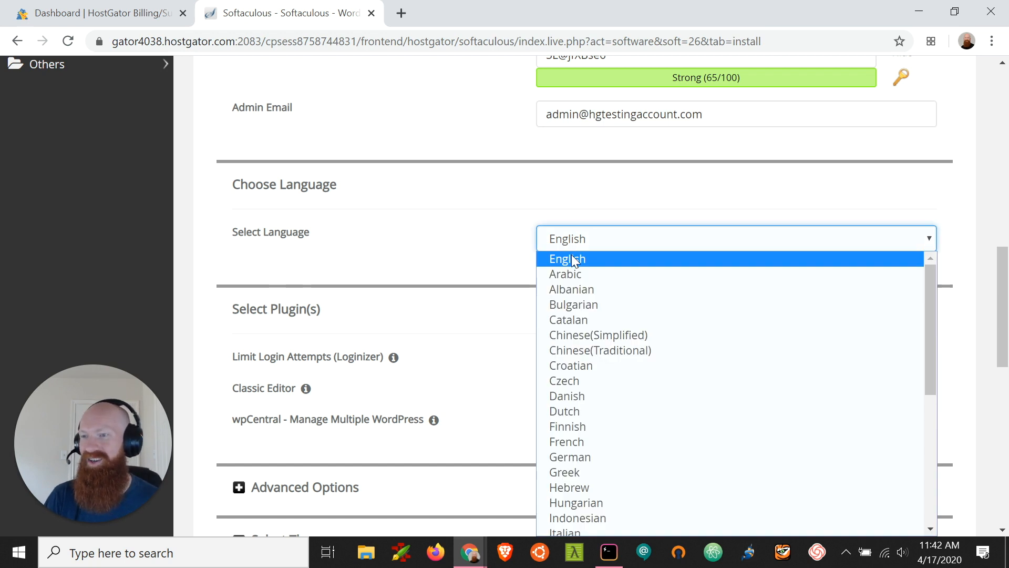
{"action": "left_click", "coordinate": [566, 258]}
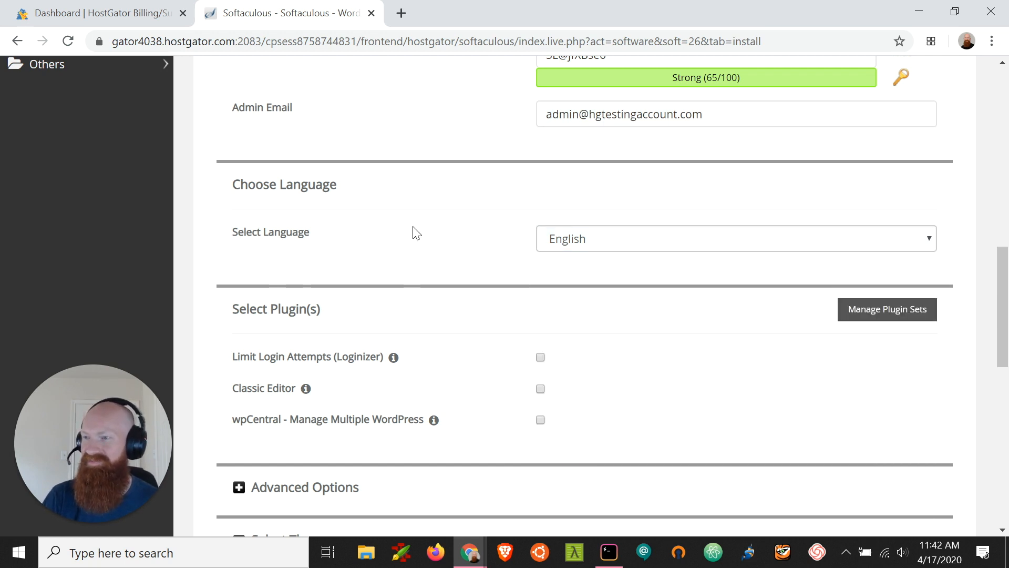
{"action": "scroll", "scroll_direction": "down", "scroll_amount": 3}
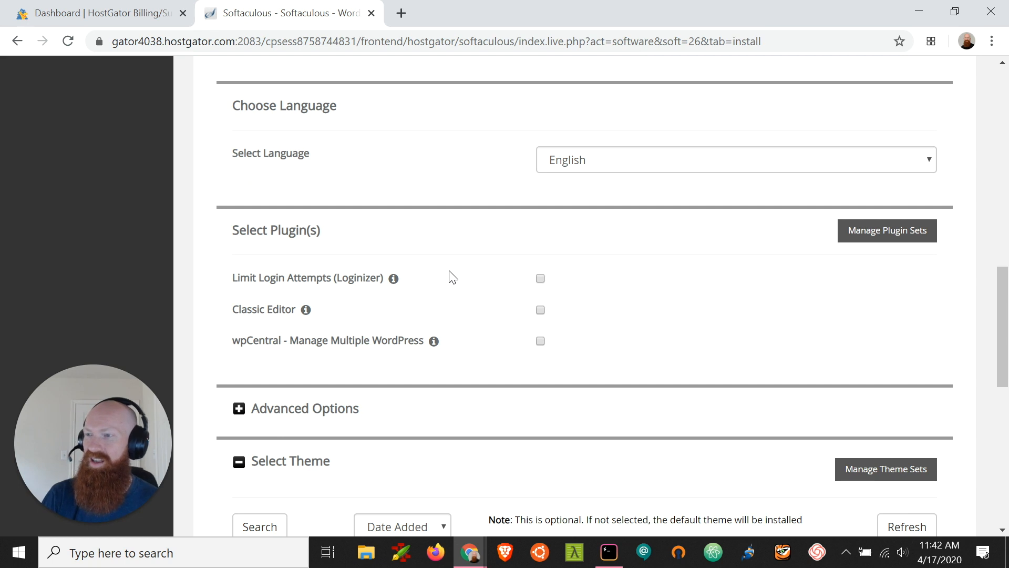
{"action": "mouse_move", "coordinate": [465, 277]}
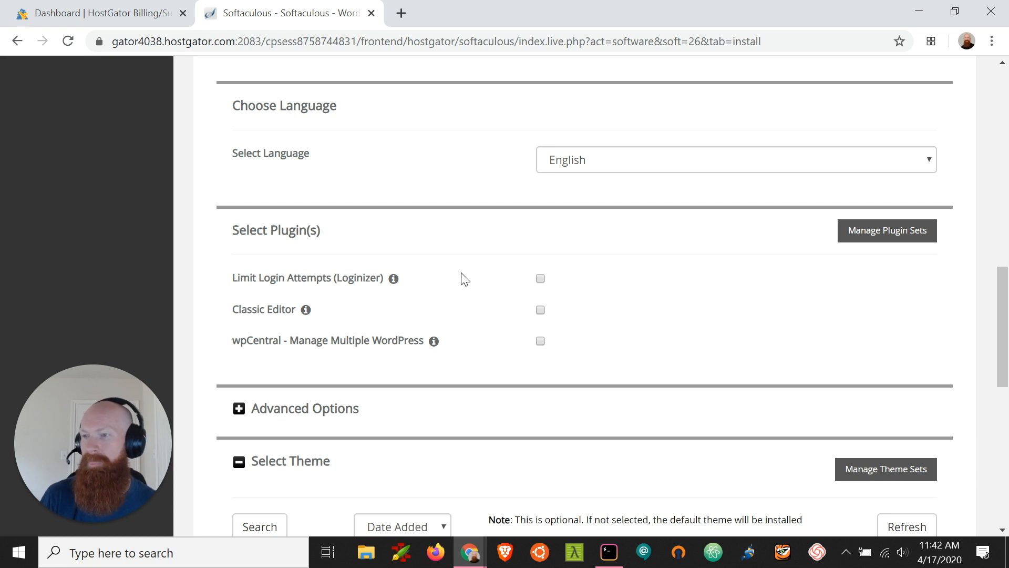
{"action": "mouse_move", "coordinate": [639, 285]}
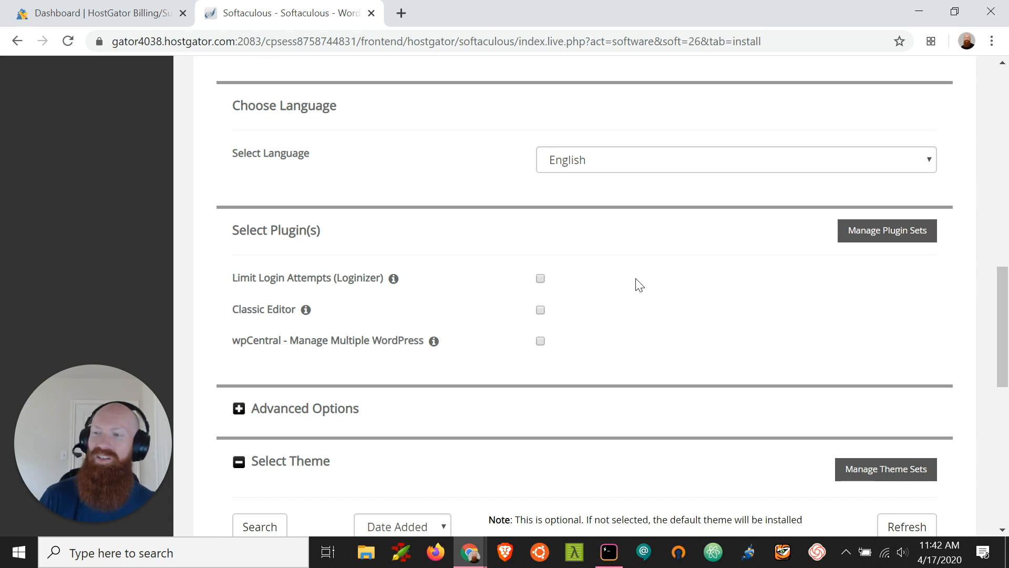
{"action": "mouse_move", "coordinate": [458, 307]}
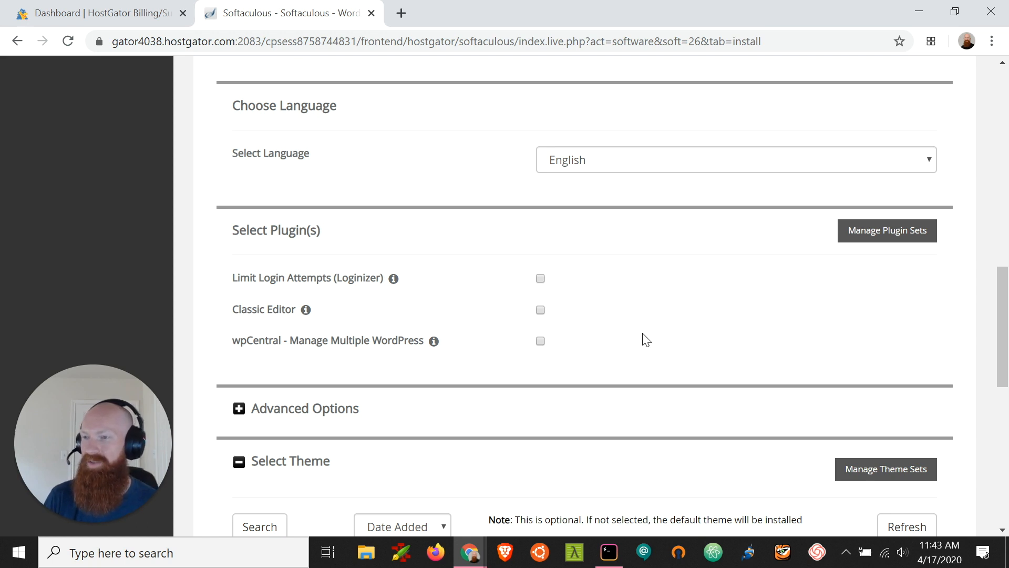
{"action": "mouse_move", "coordinate": [353, 368]}
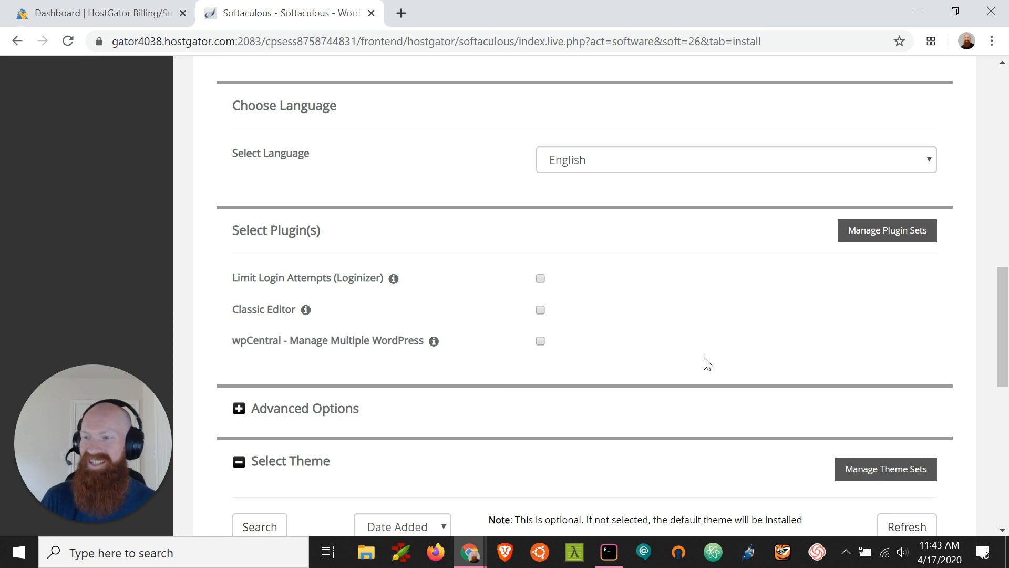
{"action": "mouse_move", "coordinate": [686, 360]}
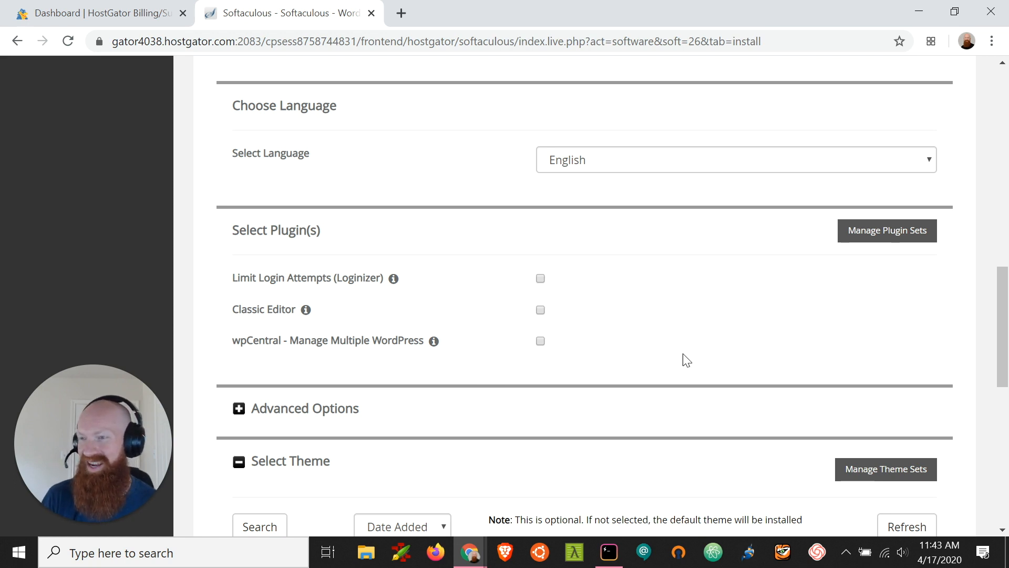
{"action": "scroll", "scroll_direction": "down", "scroll_amount": 3}
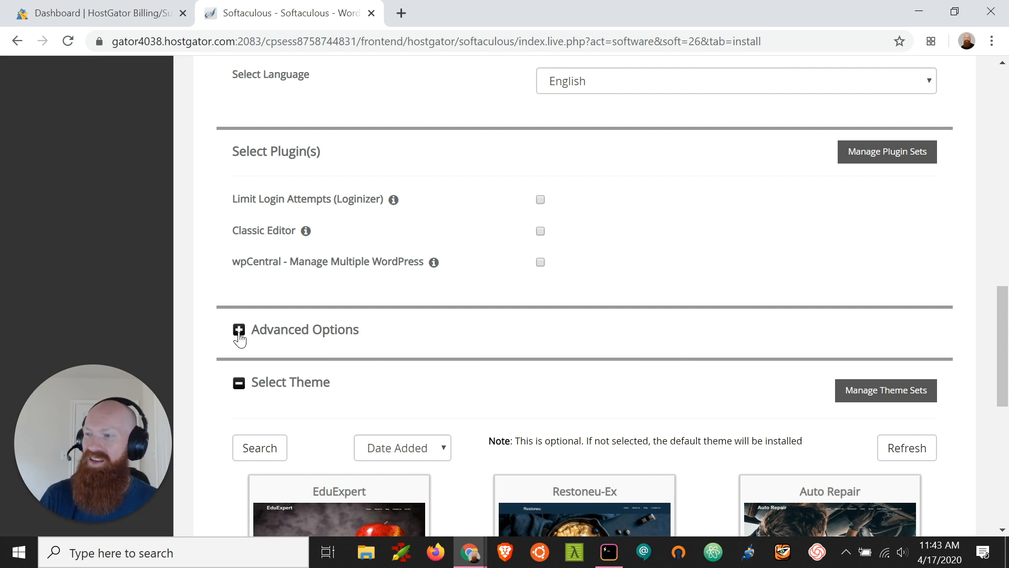
- Expand Advanced Options to review database wp44, prefix wpg6_ and auto upgrade off
{"action": "left_click", "coordinate": [240, 329]}
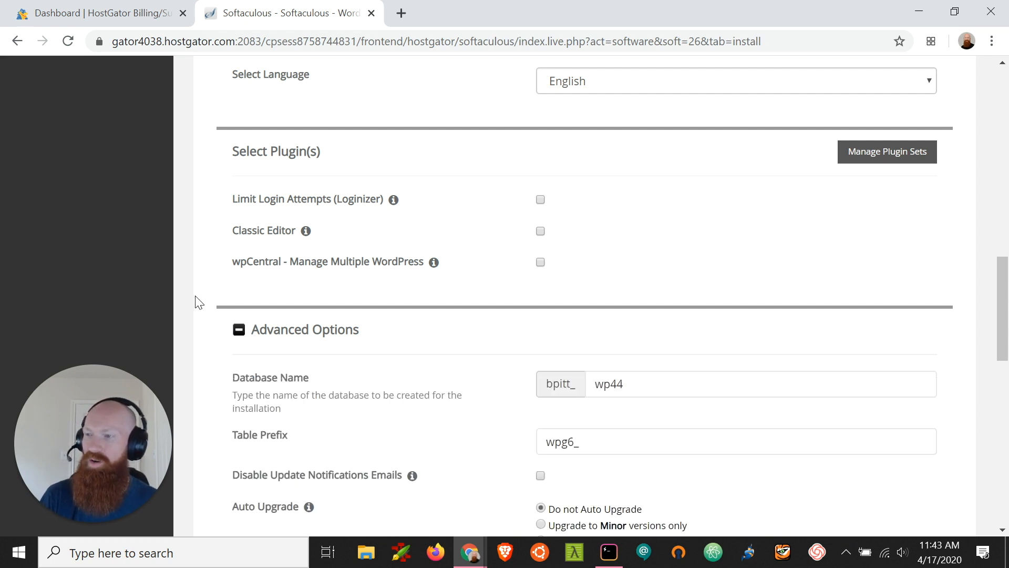
{"action": "scroll", "scroll_direction": "down", "scroll_amount": 3}
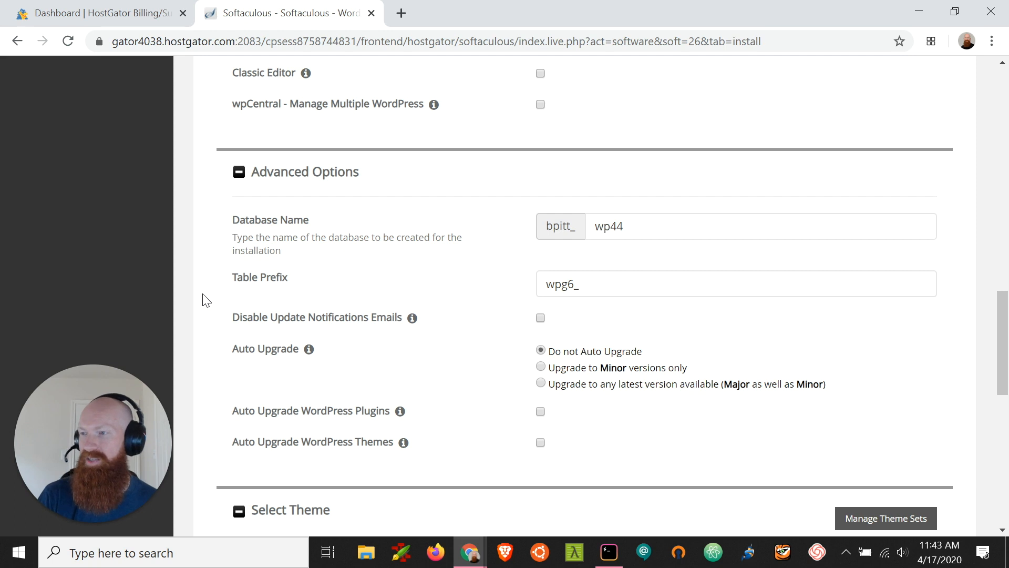
{"action": "mouse_move", "coordinate": [388, 265]}
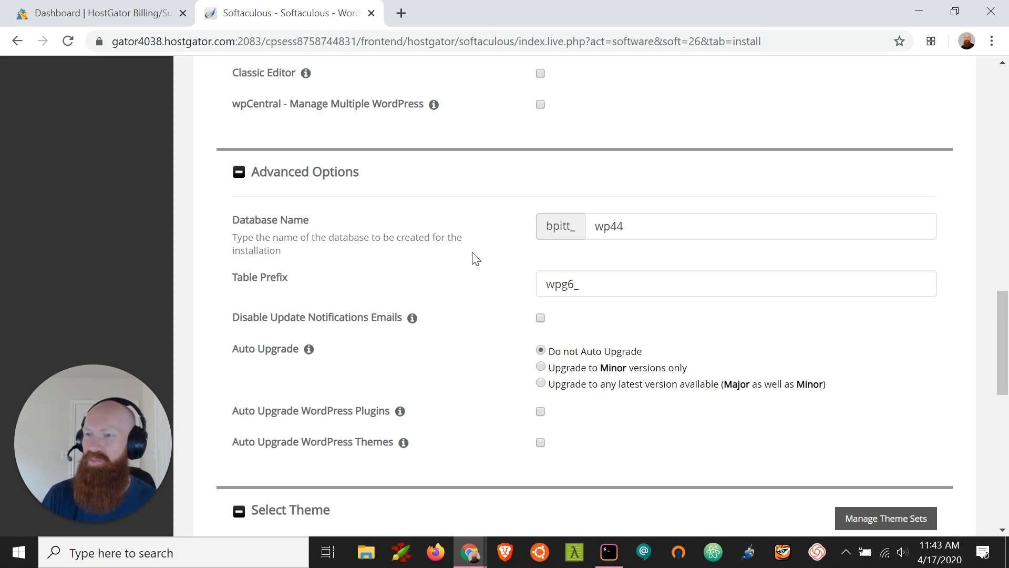
{"action": "mouse_move", "coordinate": [505, 265]}
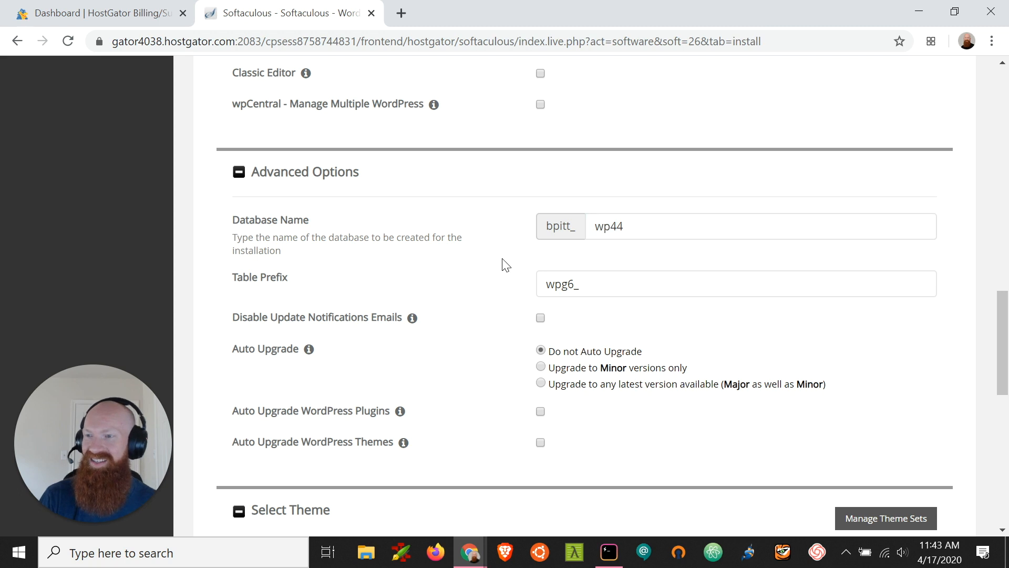
{"action": "mouse_move", "coordinate": [466, 322]}
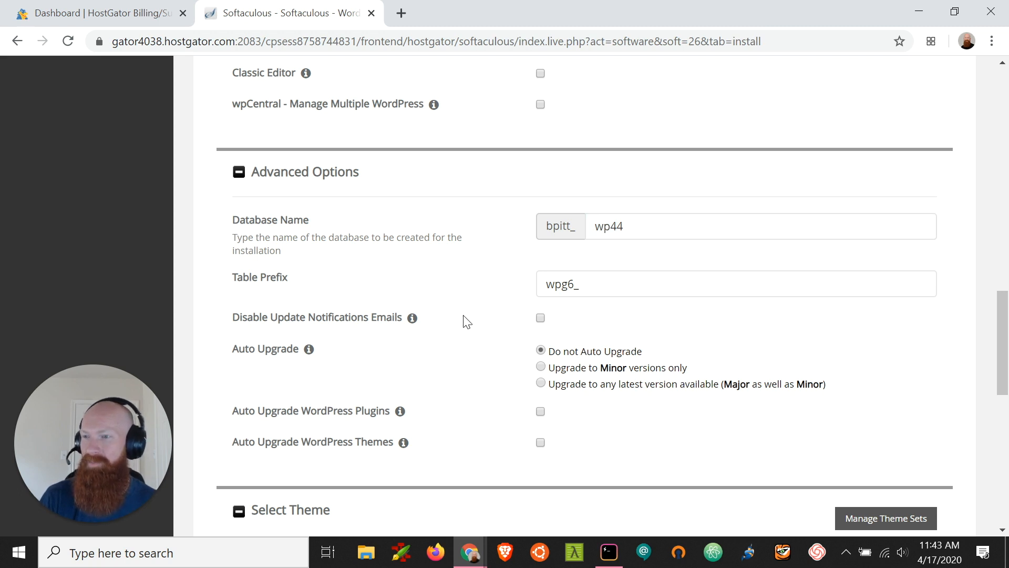
{"action": "mouse_move", "coordinate": [432, 284]}
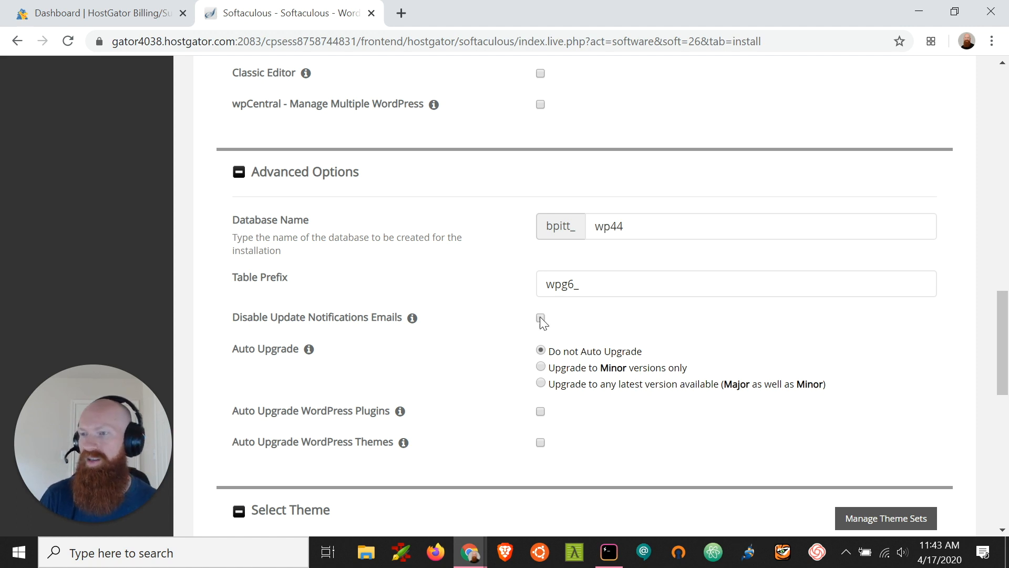
{"action": "mouse_move", "coordinate": [486, 324]}
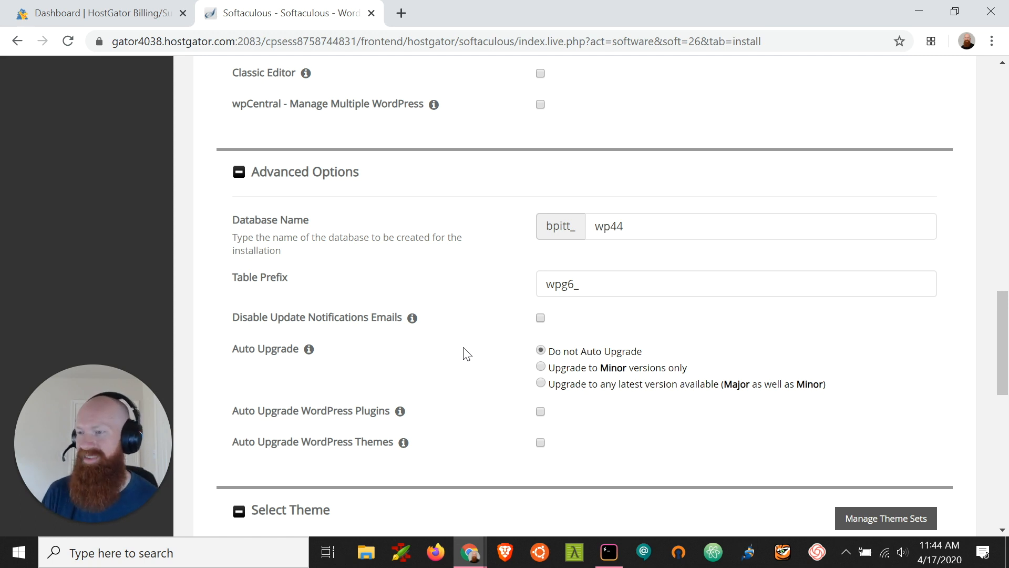
{"action": "mouse_move", "coordinate": [503, 455]}
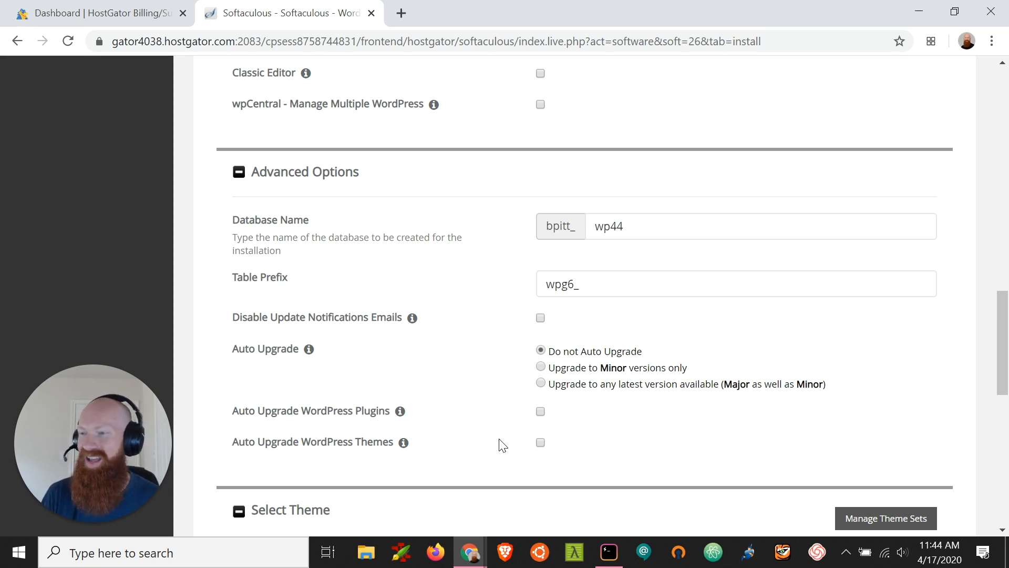
{"action": "mouse_move", "coordinate": [224, 167]}
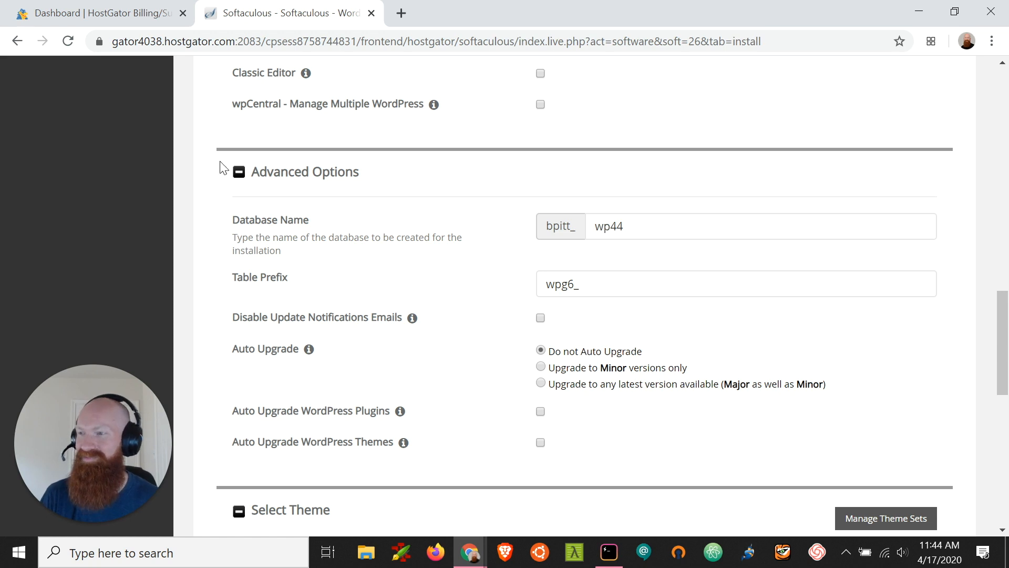
- Collapse Advanced Options, skip the theme gallery and run the WordPress installation
{"action": "left_click", "coordinate": [239, 171]}
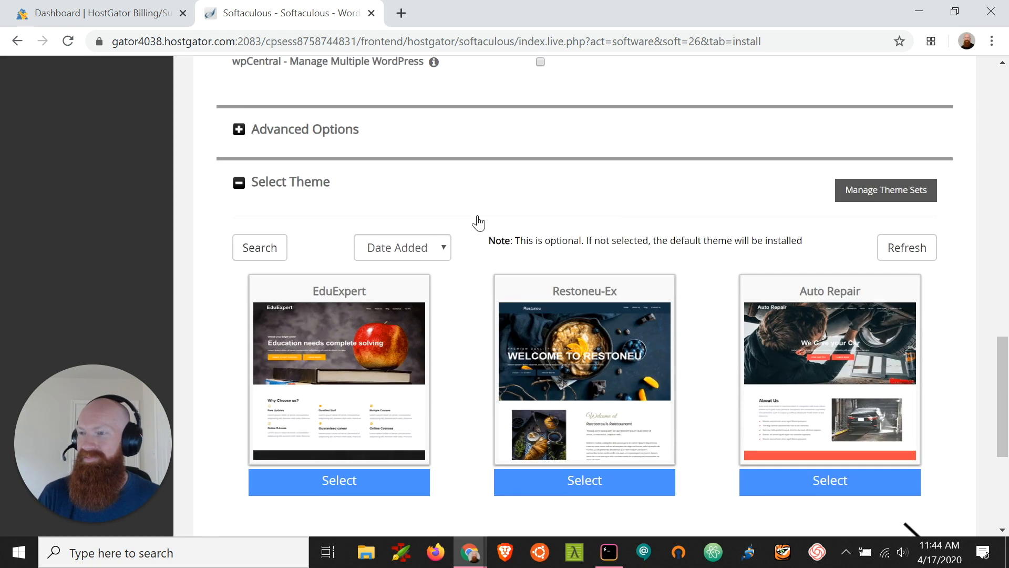
{"action": "scroll", "scroll_direction": "down", "scroll_amount": 3}
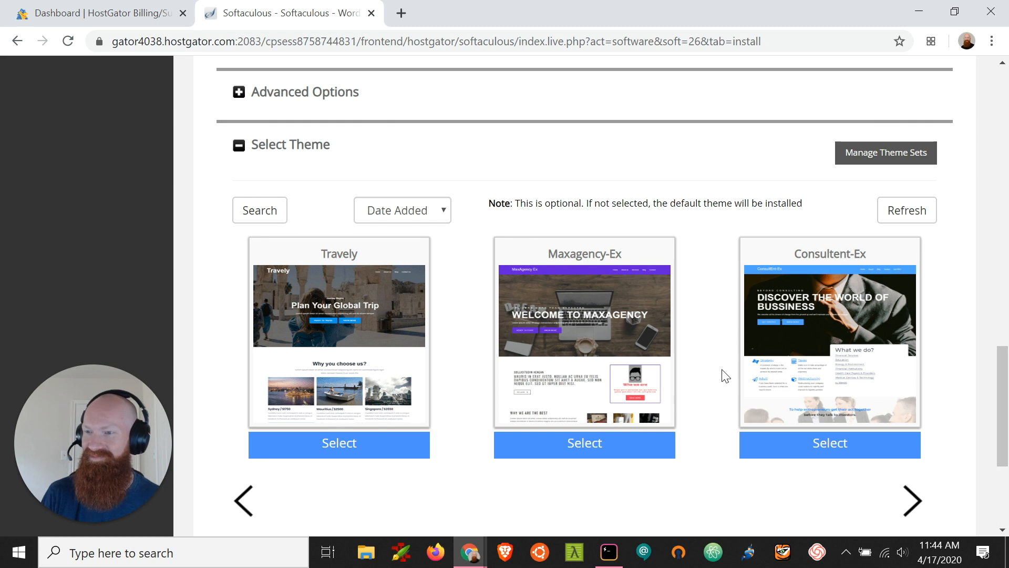
{"action": "scroll", "scroll_direction": "down", "scroll_amount": 3}
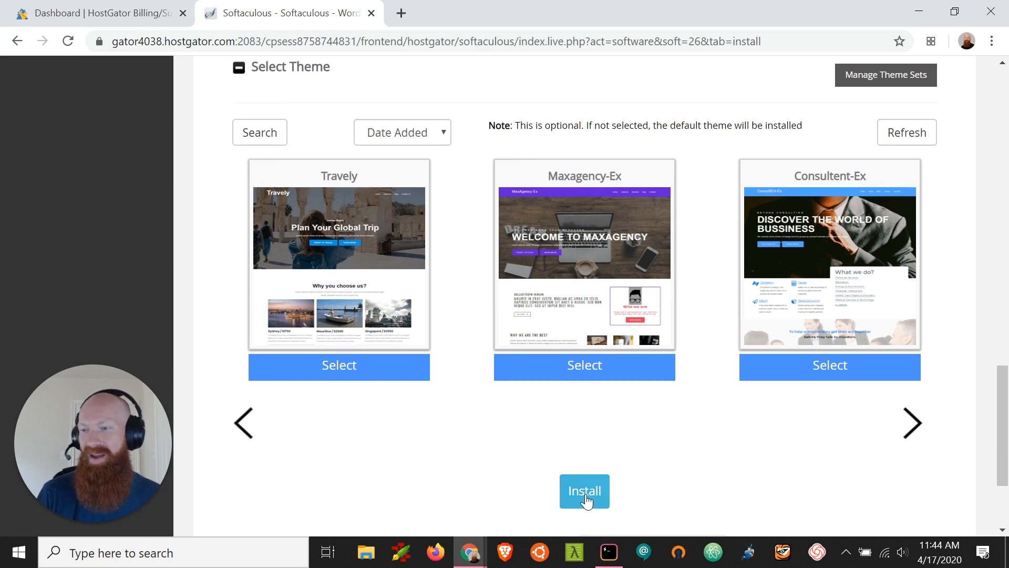
{"action": "left_click", "coordinate": [585, 491]}
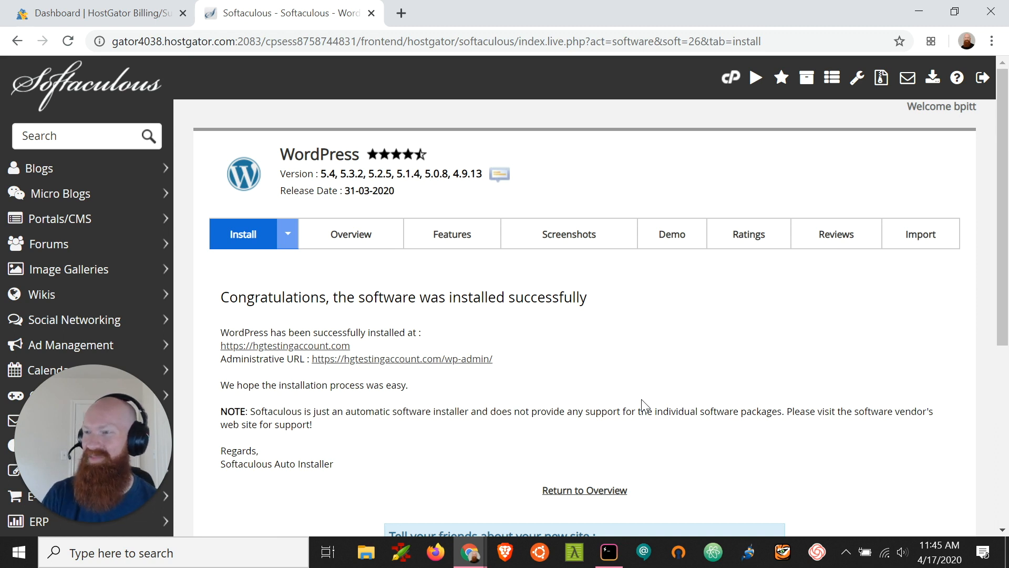
{"action": "mouse_move", "coordinate": [307, 359]}
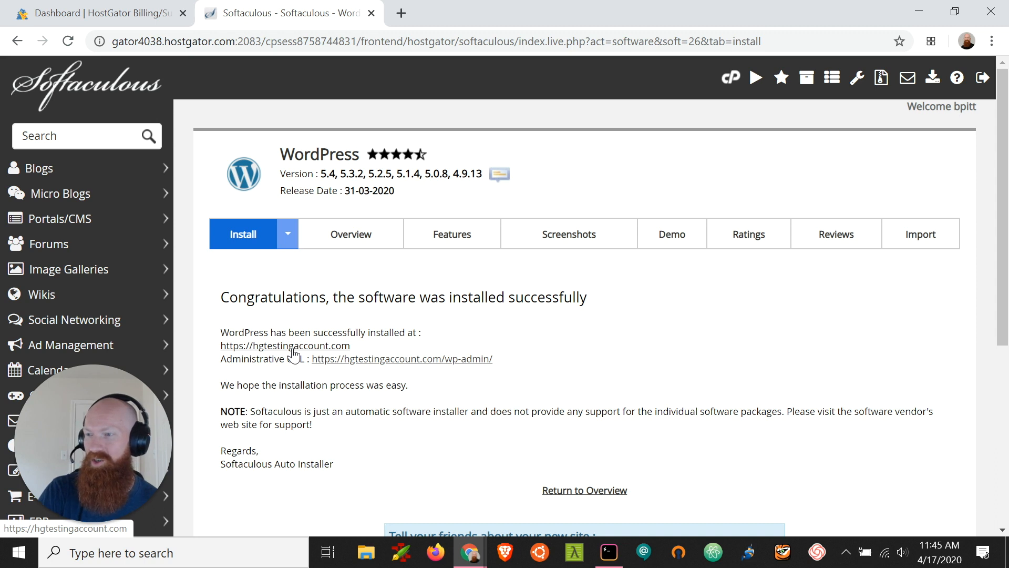
{"action": "mouse_move", "coordinate": [442, 369]}
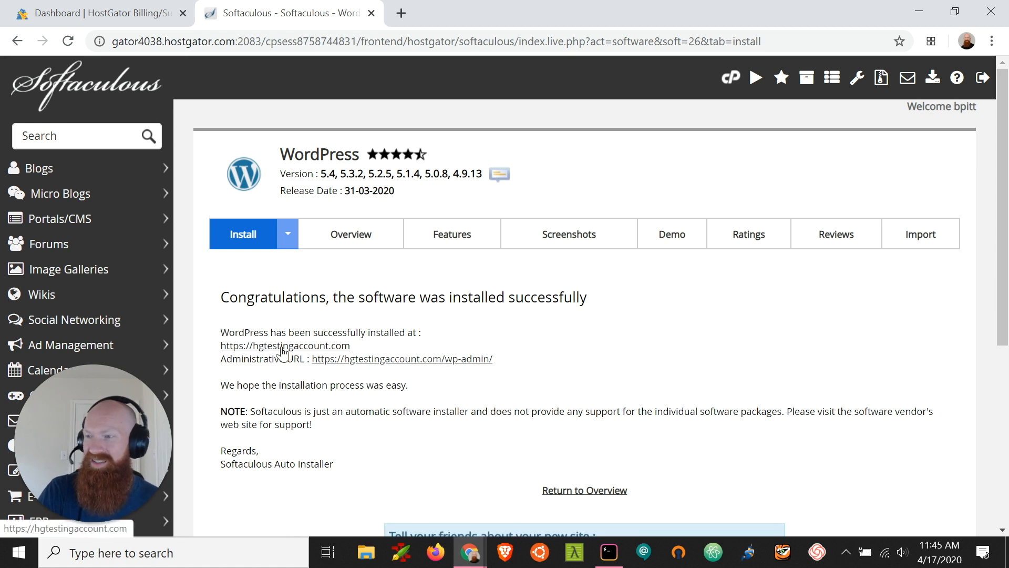
- Open the new hgtestingaccount.com 'My Blog' site from the success page
{"action": "left_click", "coordinate": [284, 345]}
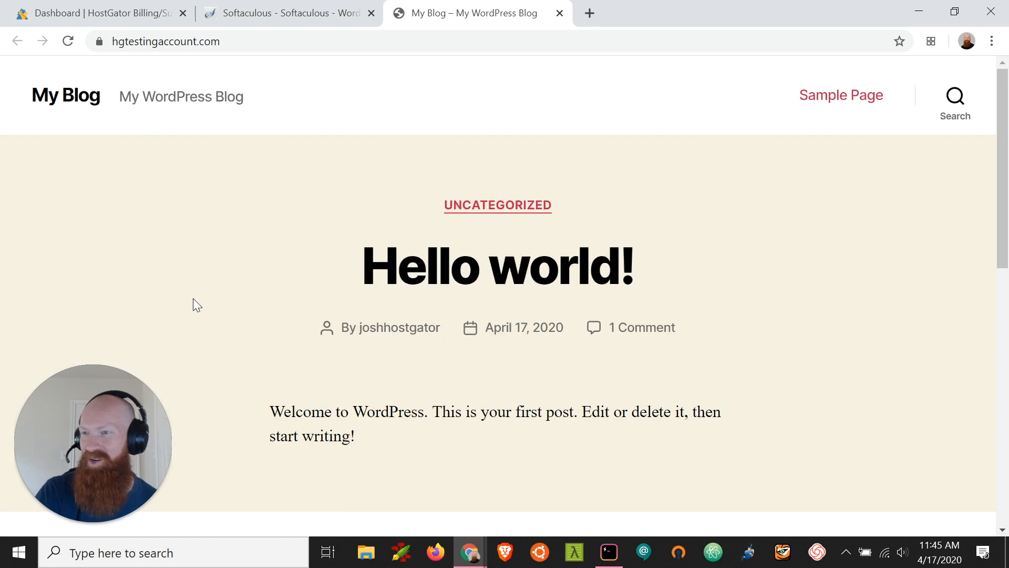
- Review the My Blog homepage with its Hello world! post, then return to the Softaculous success page
{"action": "scroll", "scroll_direction": "down", "scroll_amount": 3}
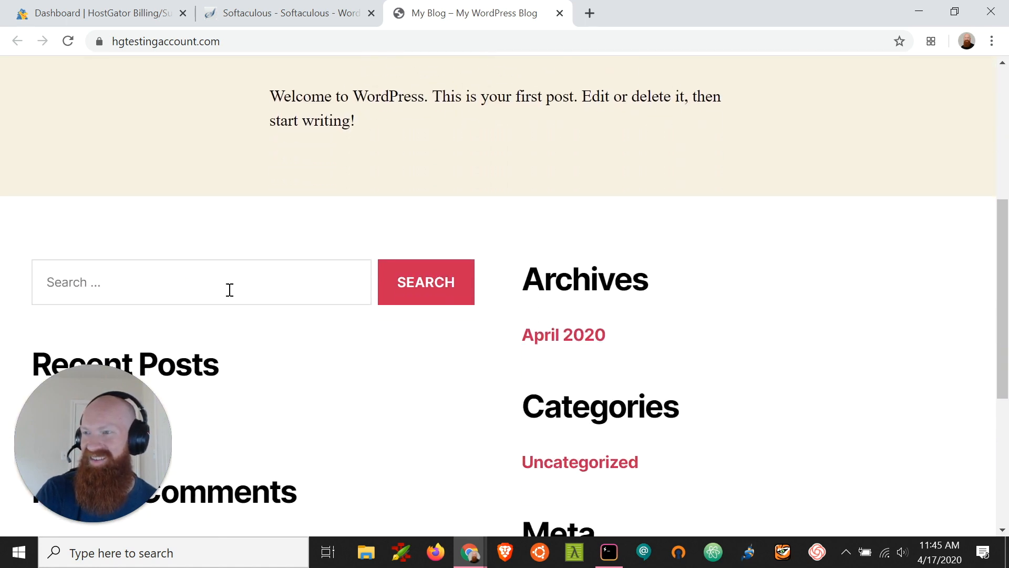
{"action": "scroll", "scroll_direction": "up", "scroll_amount": 3}
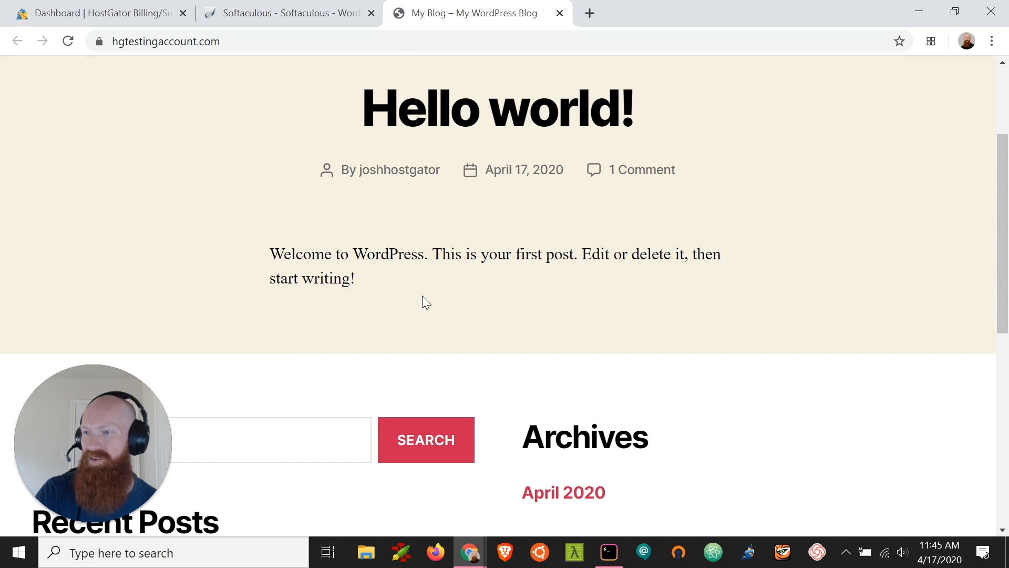
{"action": "mouse_move", "coordinate": [406, 179]}
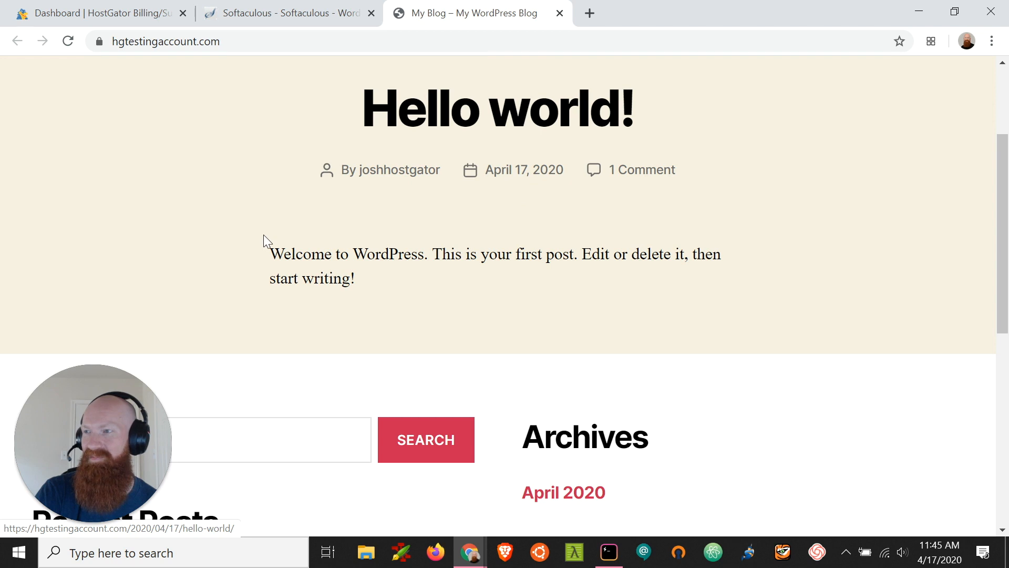
{"action": "scroll", "scroll_direction": "up", "scroll_amount": 3}
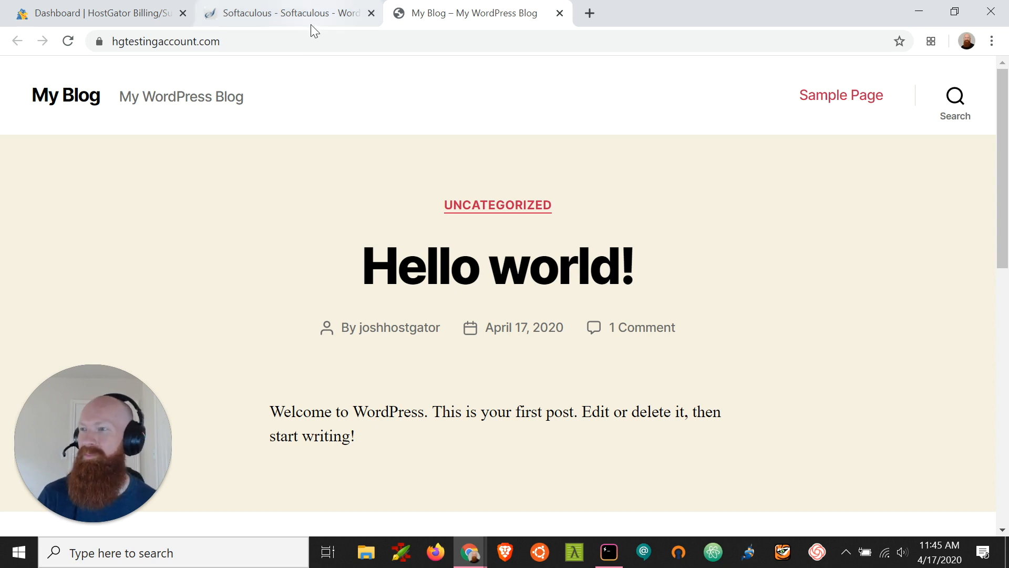
{"action": "left_click", "coordinate": [294, 14]}
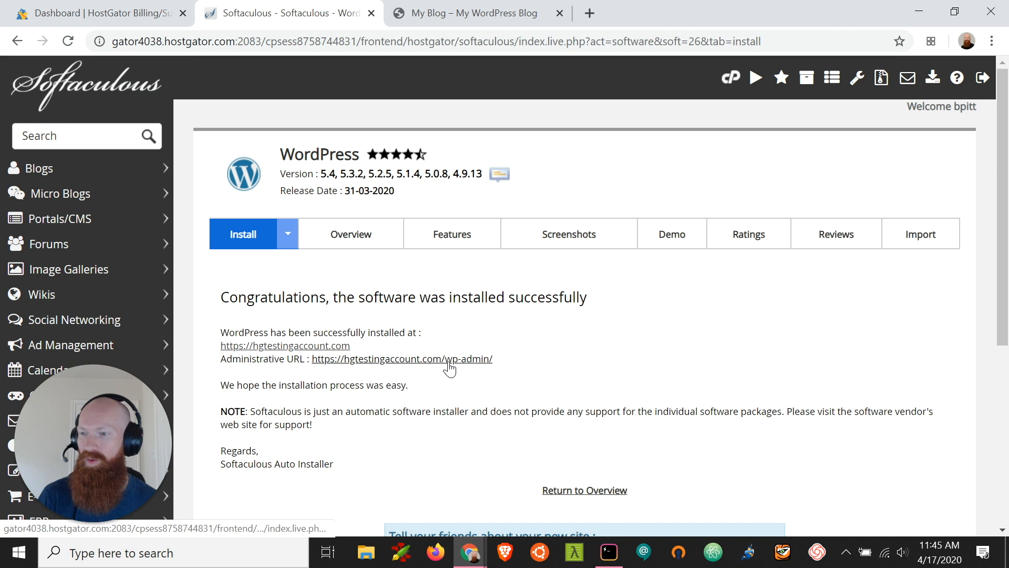
{"action": "mouse_move", "coordinate": [470, 369]}
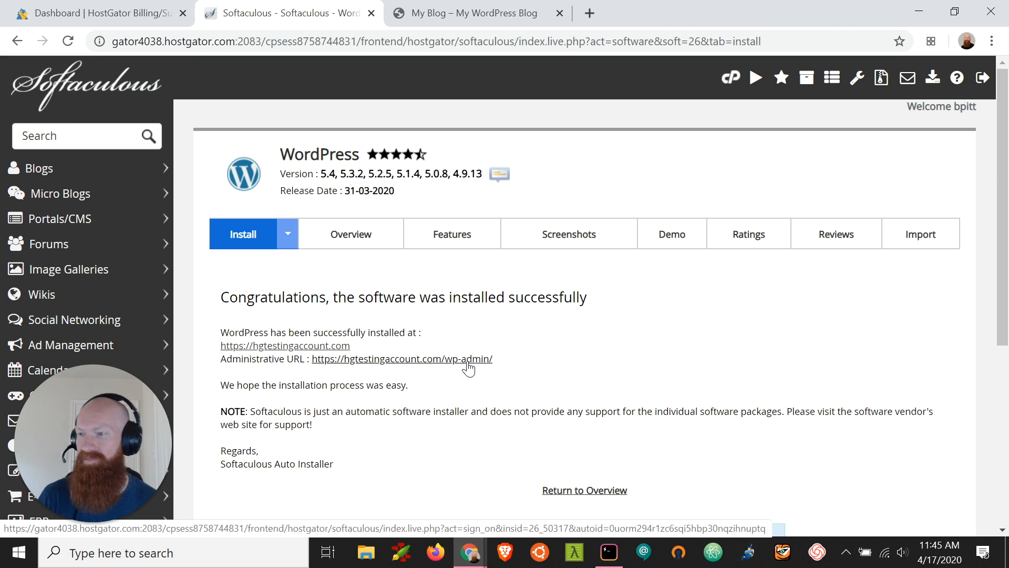